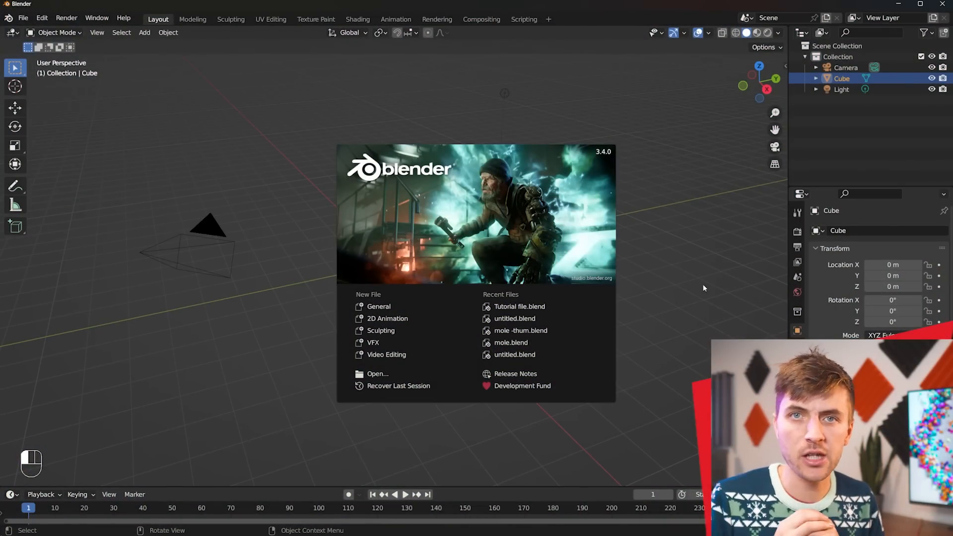
mouse_move(582, 202)
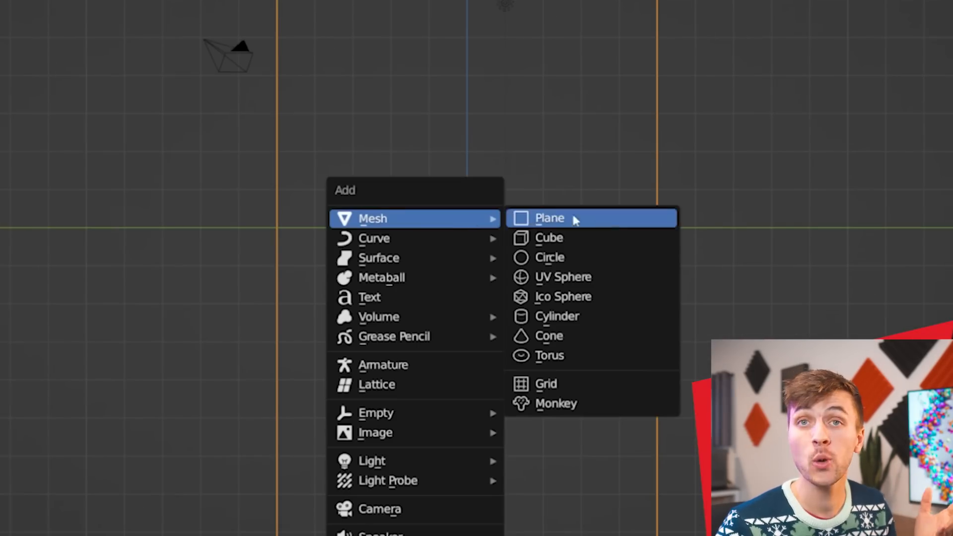
Add a second mesh cube to the default scene beside the origin
left_click(548, 218)
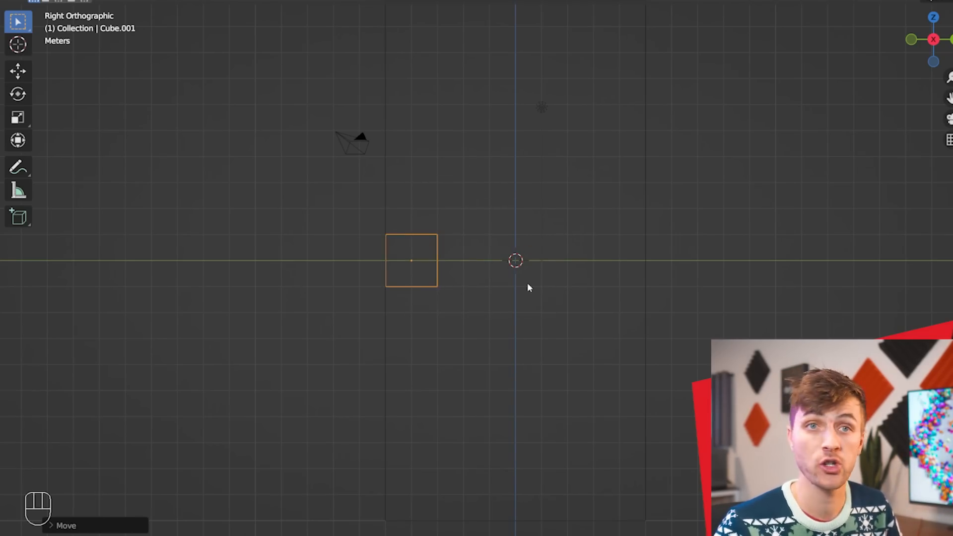
Duplicate the small cube, scale the copy into a large block below it, and view it from the front
key("KP_7")
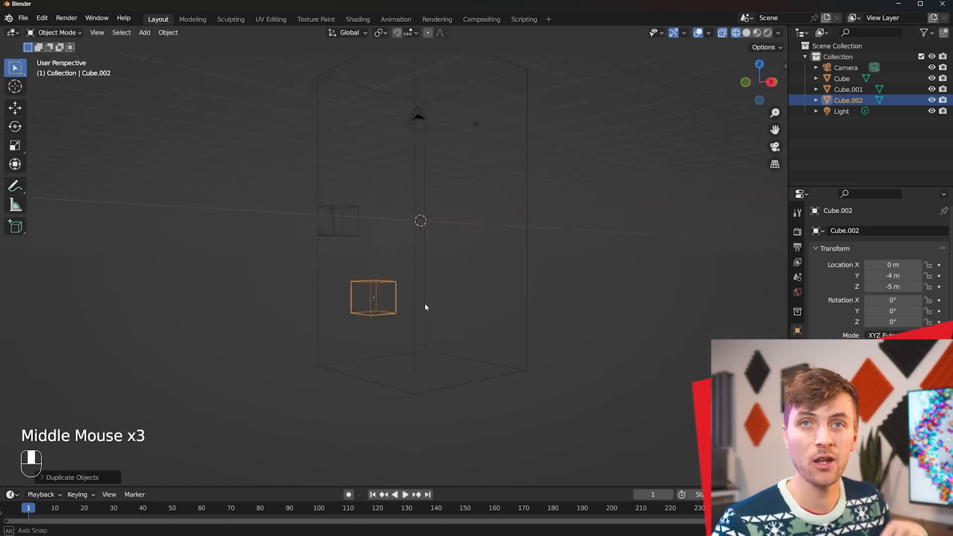
left_click_drag(426, 306, 496, 293)
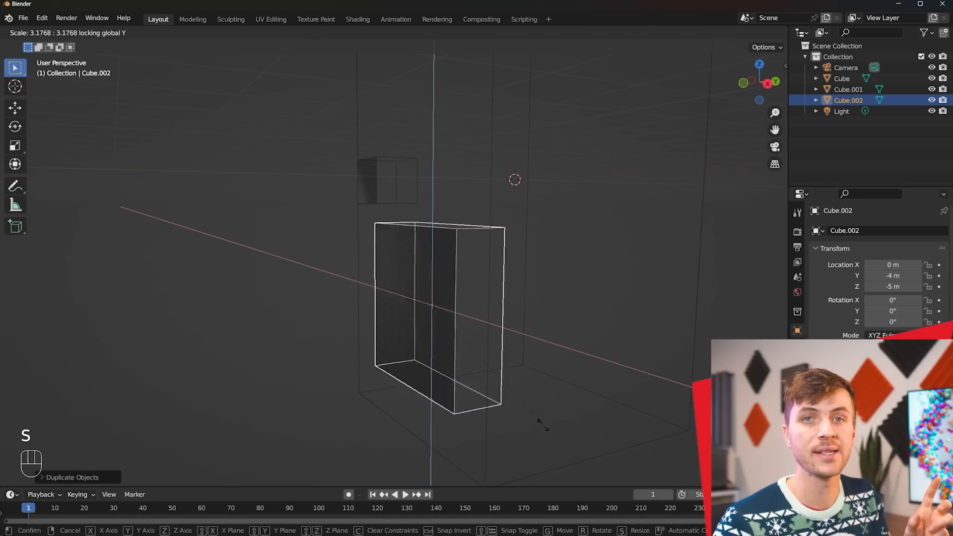
mouse_move(563, 418)
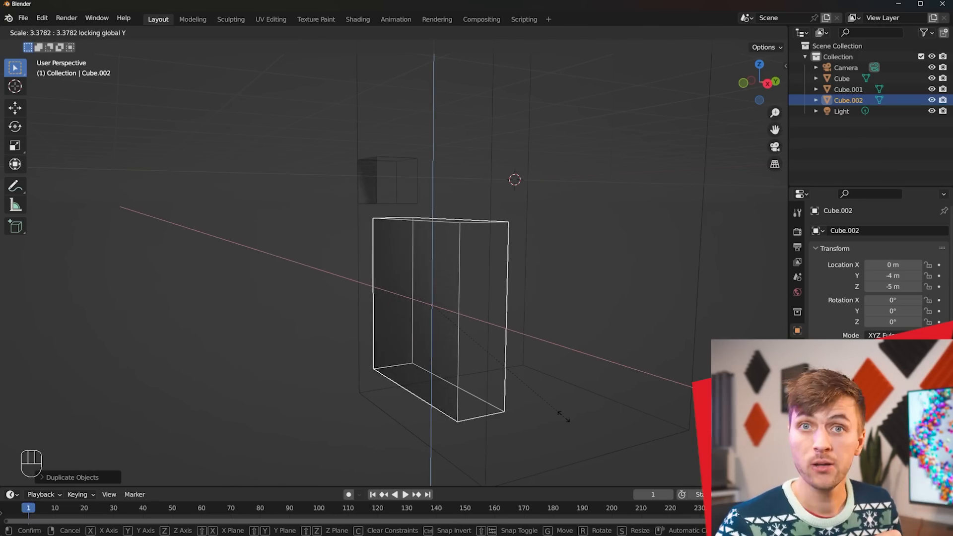
key("KP_1")
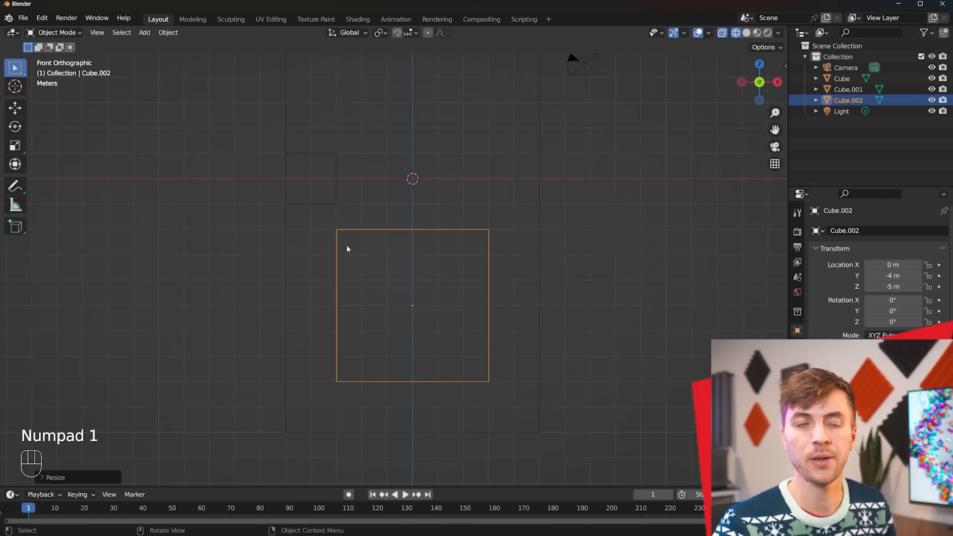
mouse_move(331, 223)
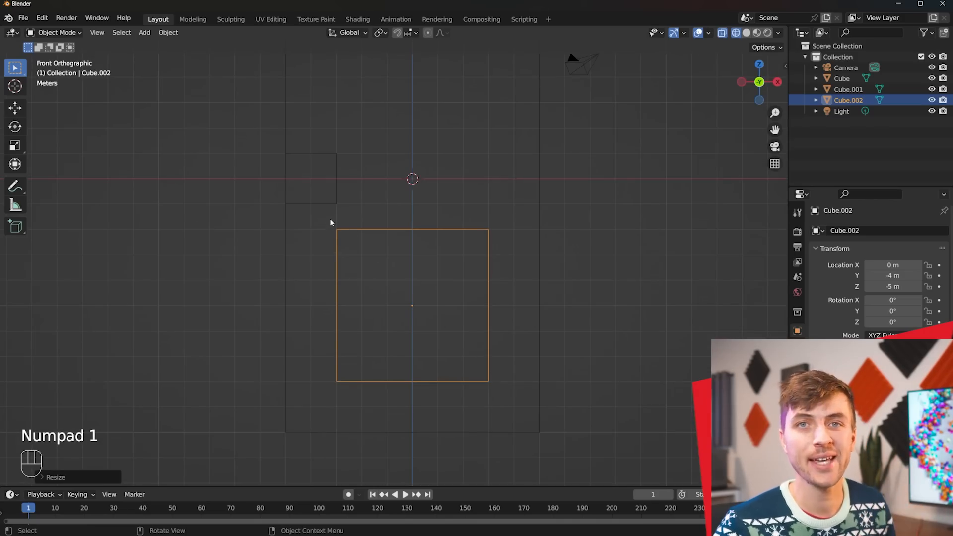
Bevel the block's corner edge with the Steps custom profile, reapplying it after adjusting the segment count
key("Tab")
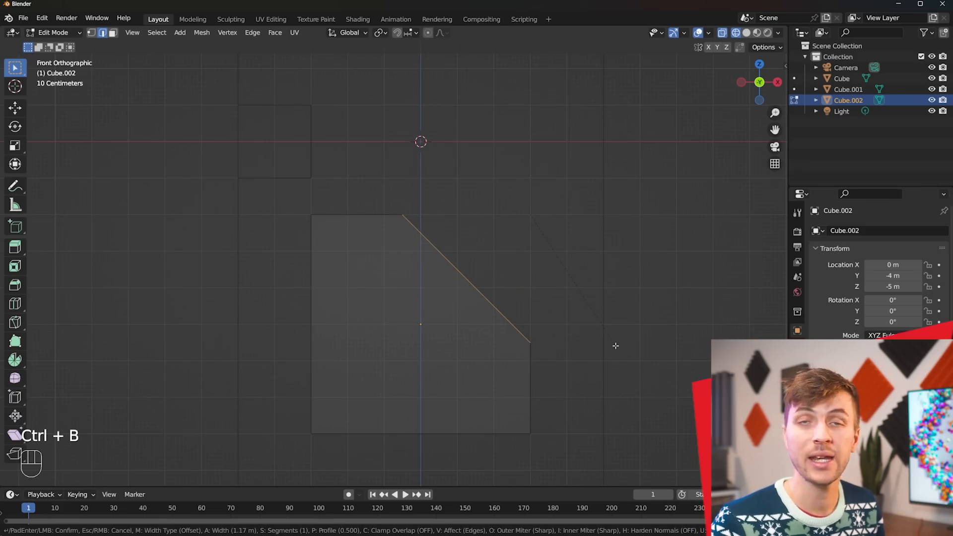
mouse_move(618, 397)
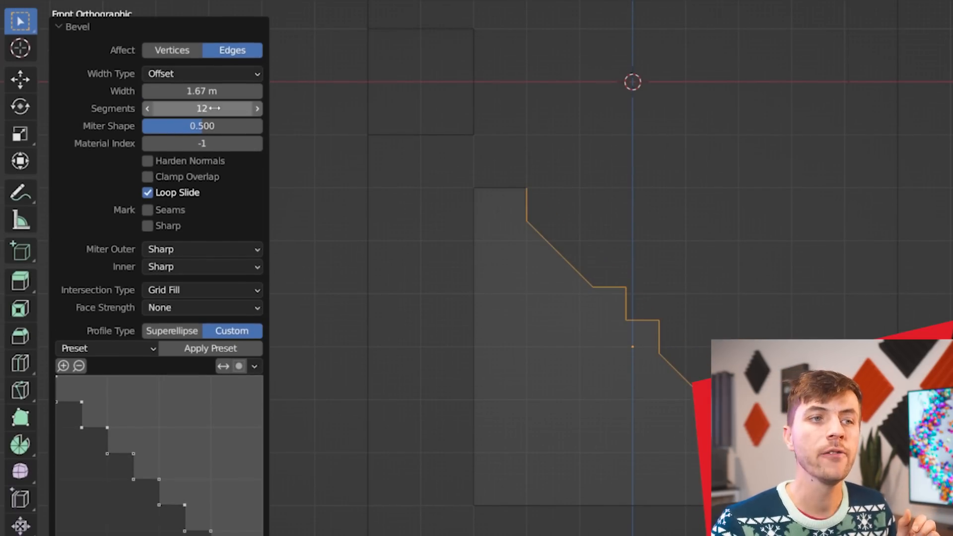
left_click(105, 348)
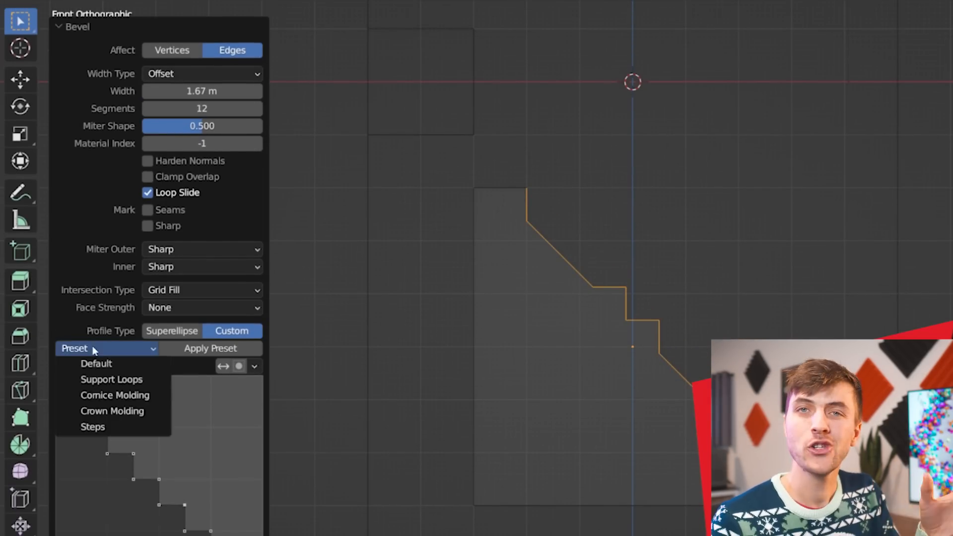
left_click(93, 427)
type("1")
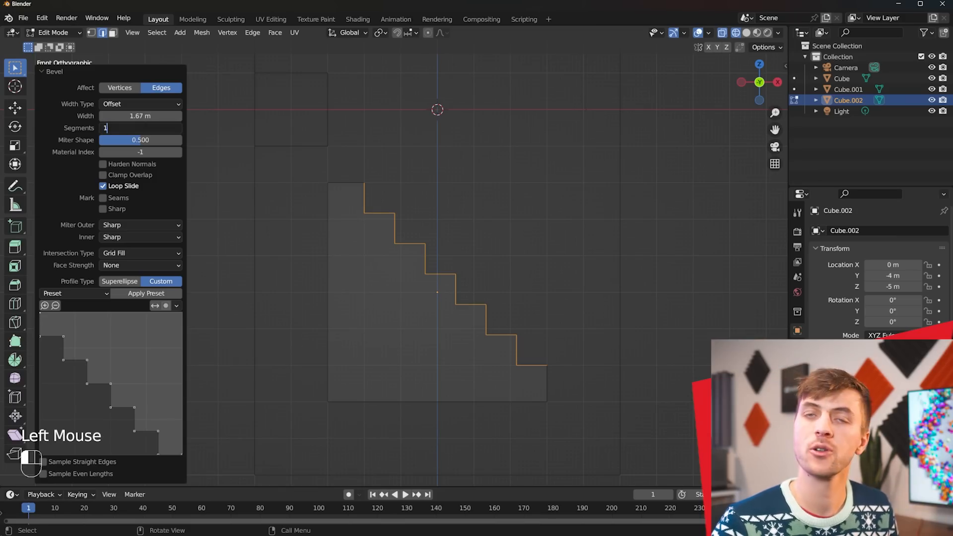
left_click(71, 293)
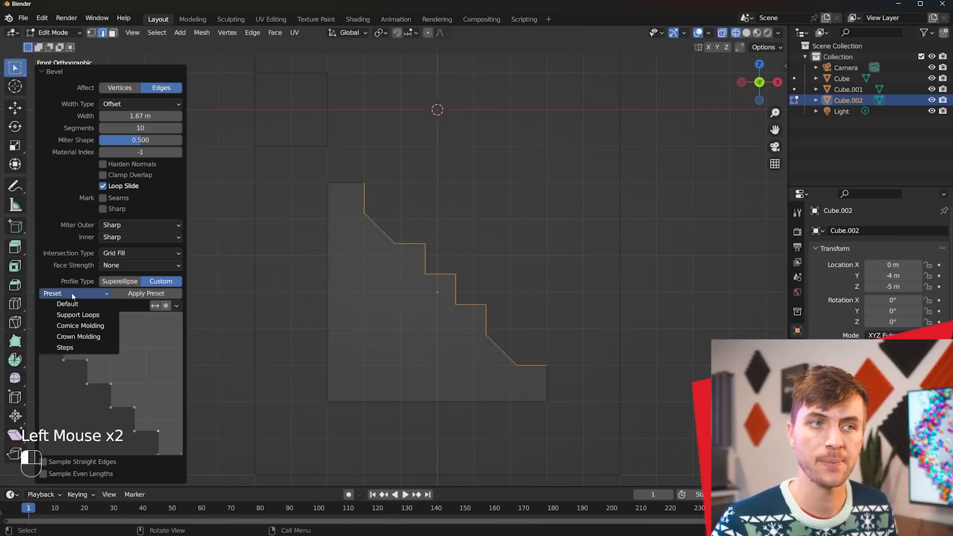
left_click(65, 348)
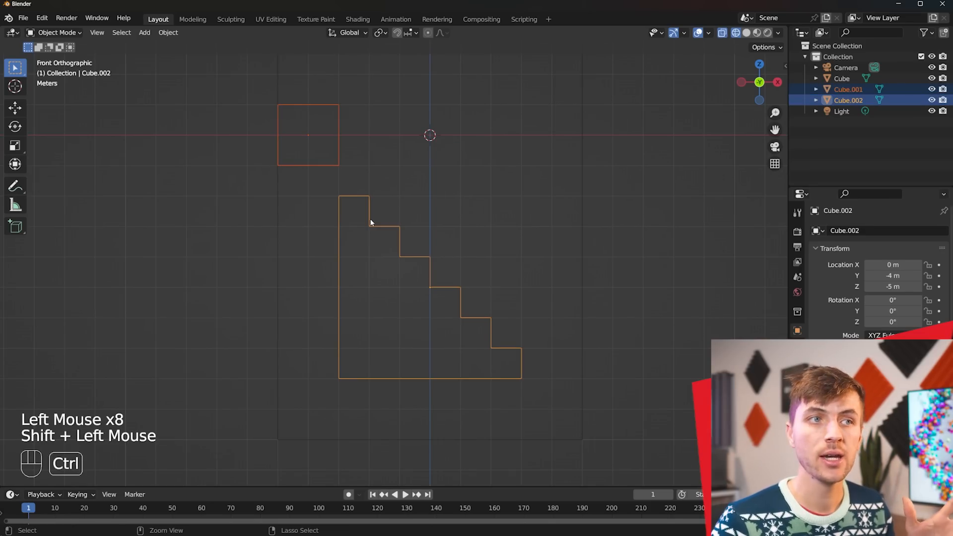
Join the small cube into the staircase and duplicate it into flights positioned along the room walls
key("Tab")
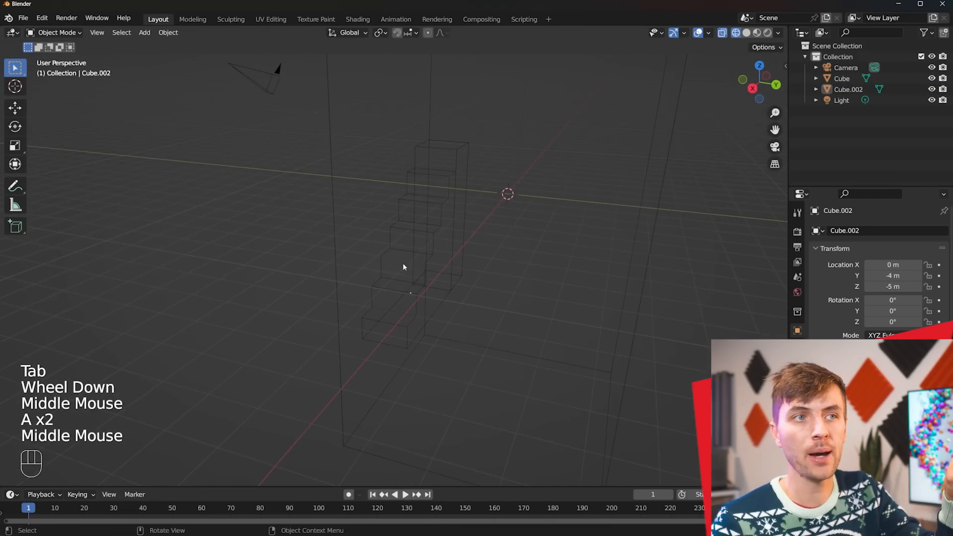
key("KP_1")
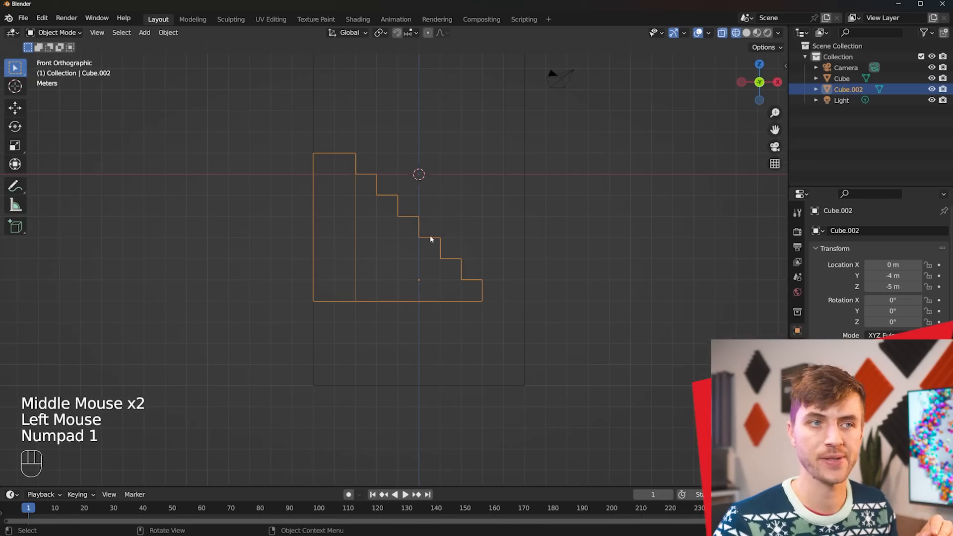
scroll("down", 3)
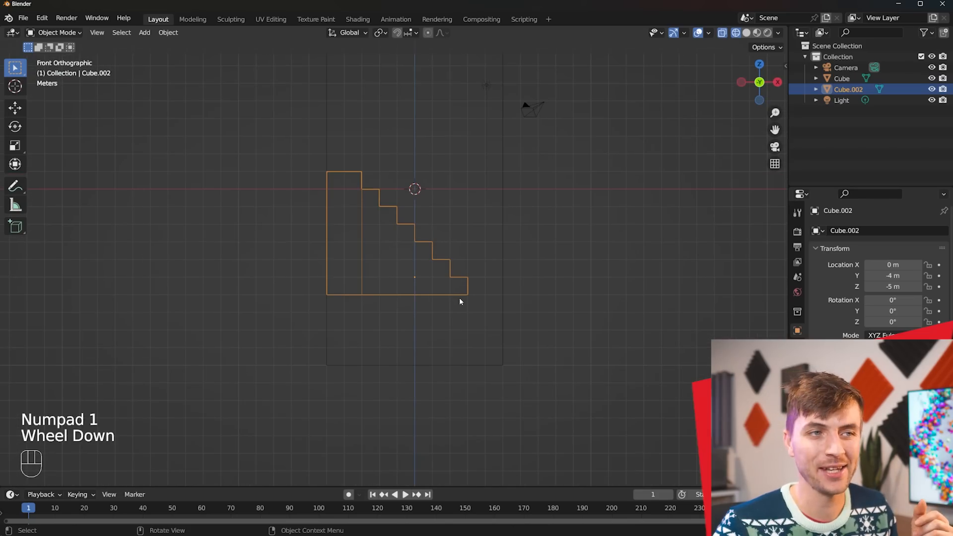
key("KP_7")
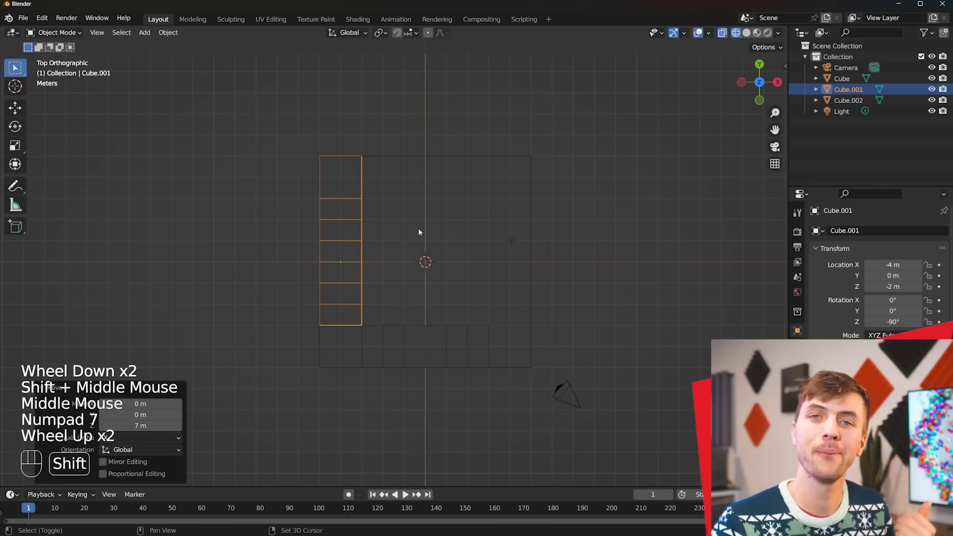
key("shift+d")
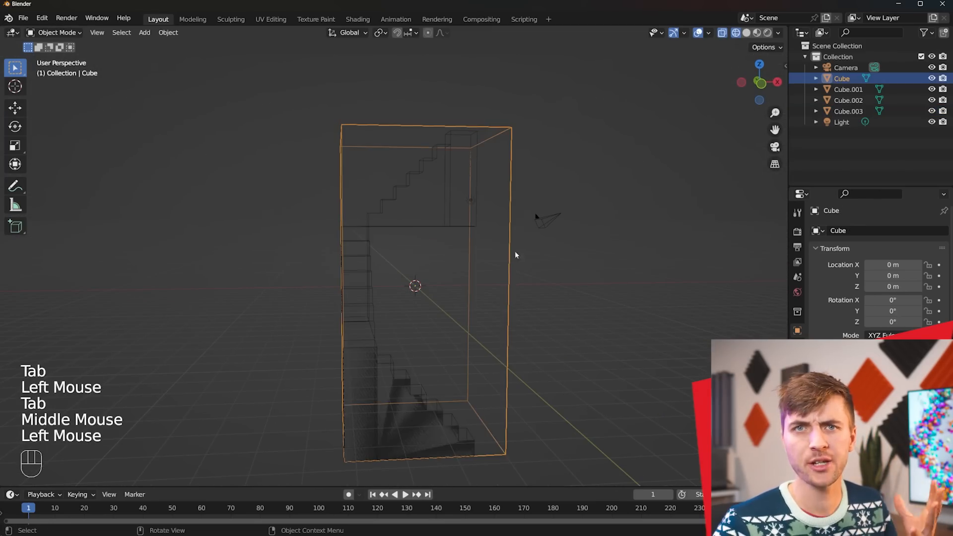
Assign the room box's top face a new second material with Alpha 0
key("Tab")
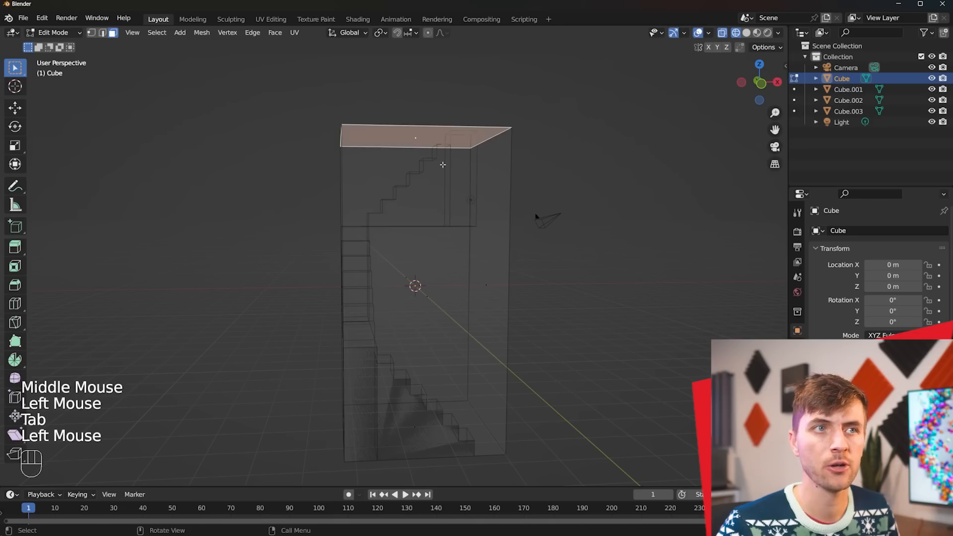
key("g")
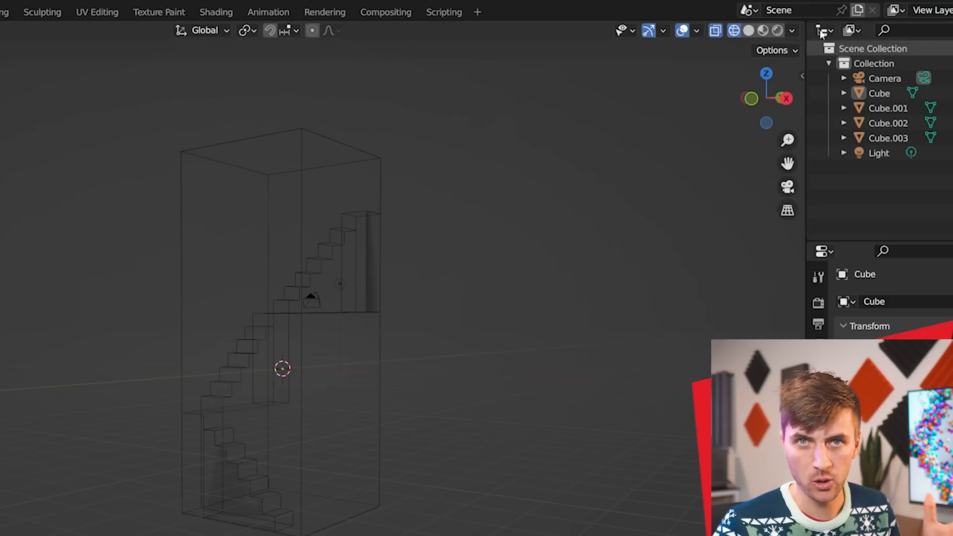
left_click(761, 30)
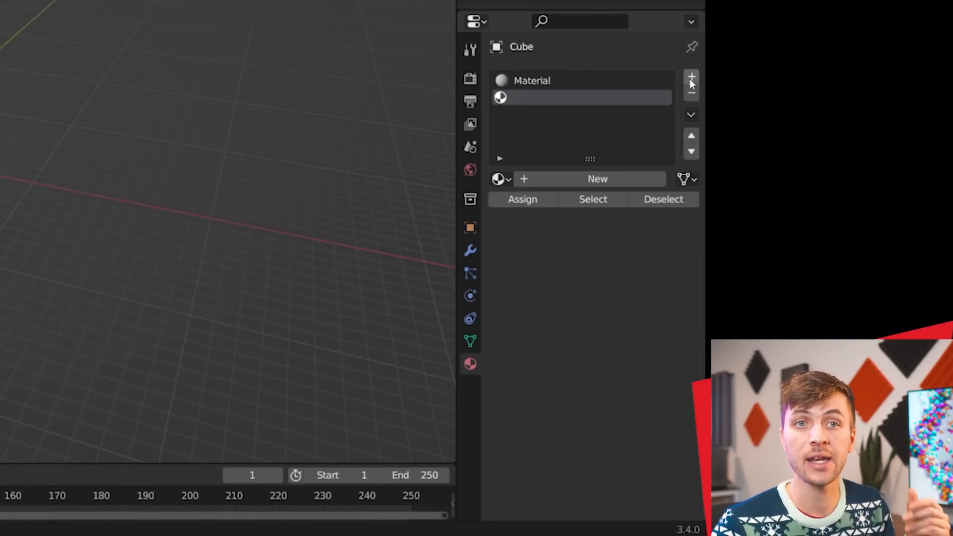
left_click(691, 77)
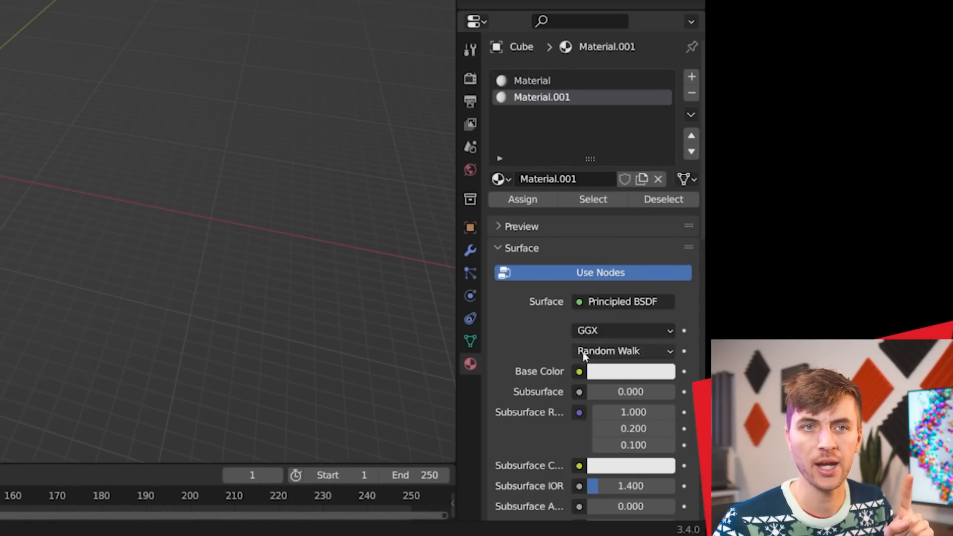
scroll("down", 3)
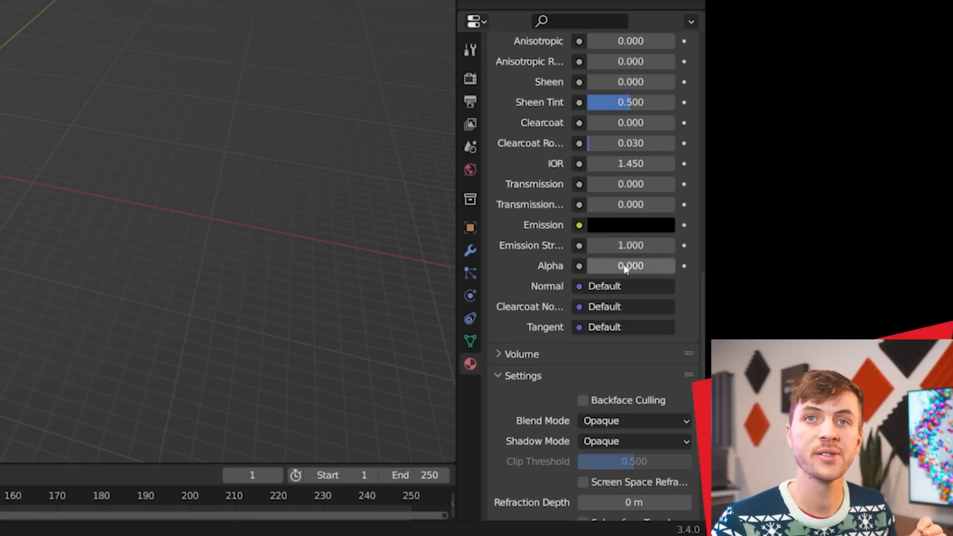
left_click(633, 421)
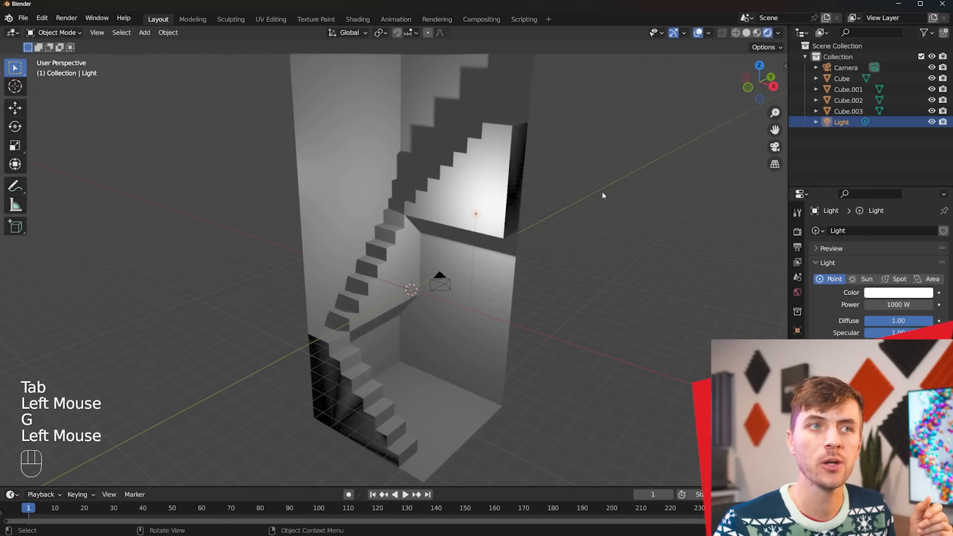
Move the light inside the room, then extrude the joined flight's bottom faces down to bridge the gap
key("g")
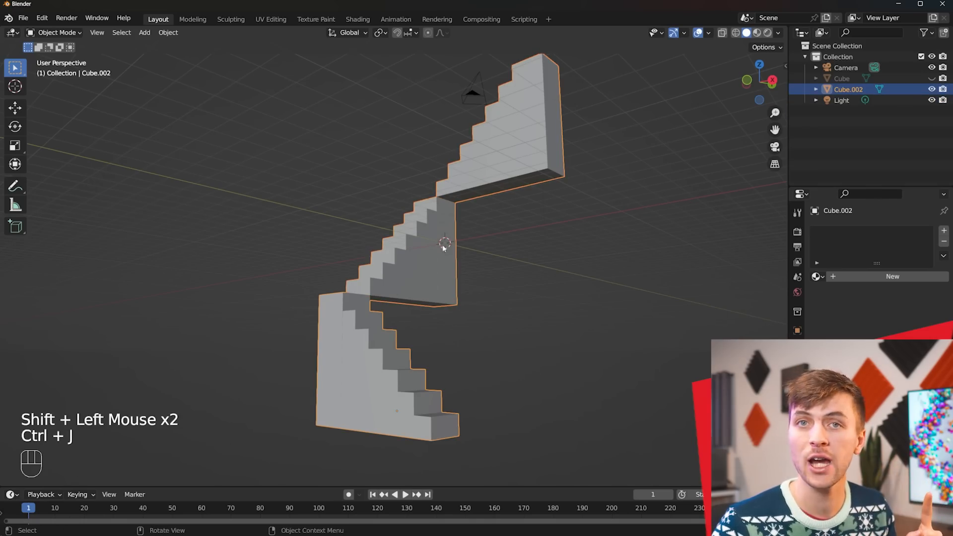
key("Tab")
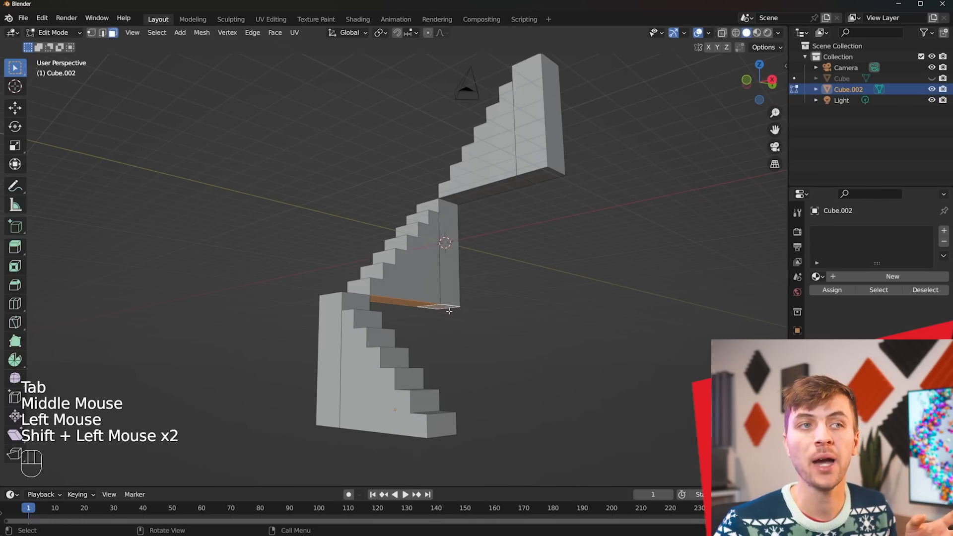
key("g")
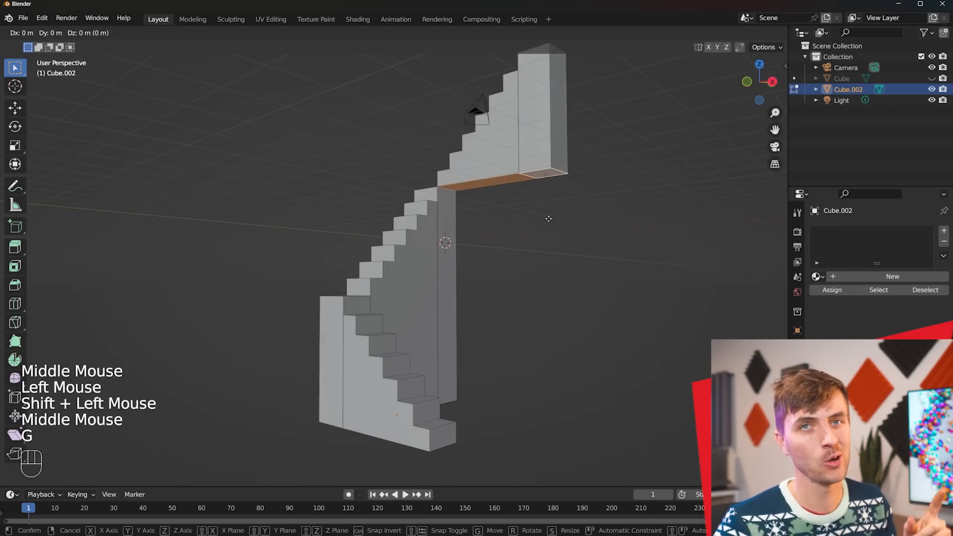
key("Tab")
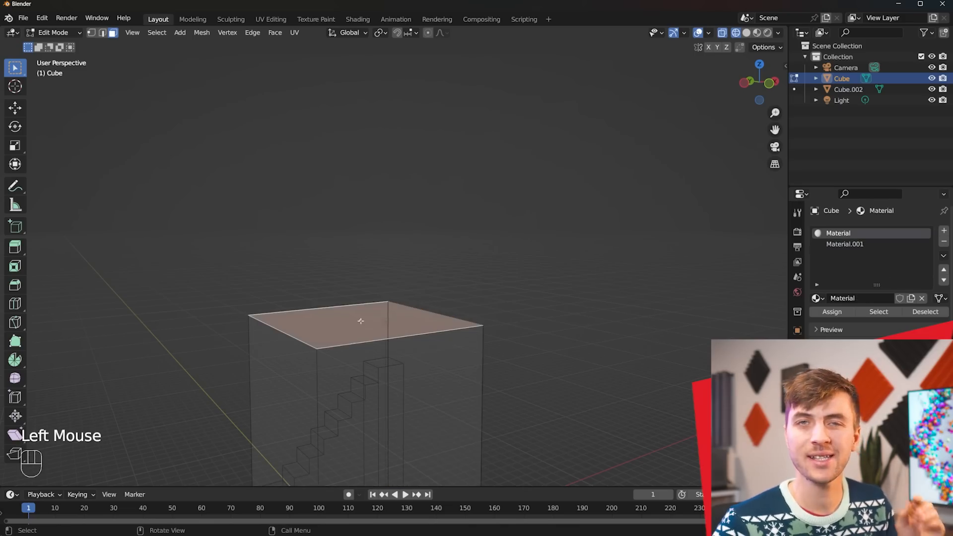
Loop-cut the room box and extrude its top face into a flat landing
key("X")
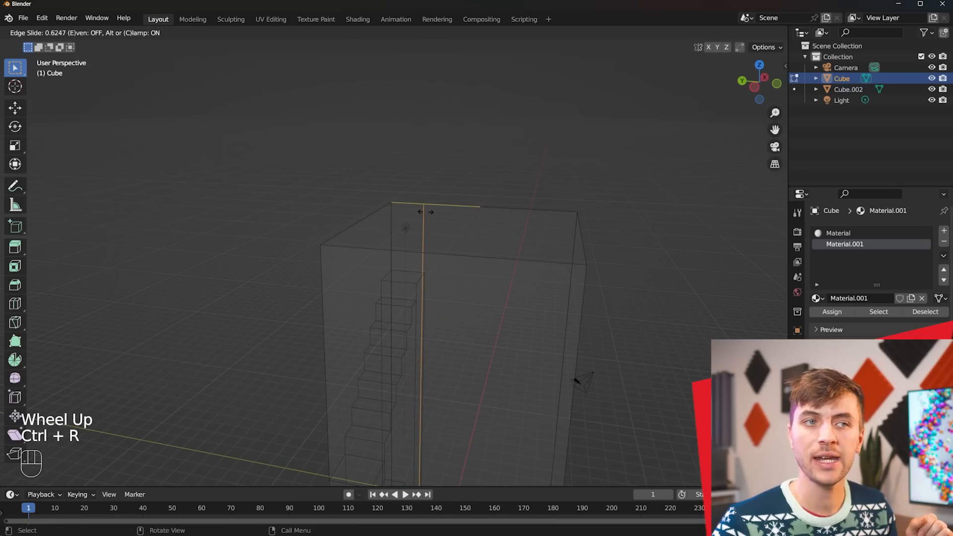
left_click(425, 210)
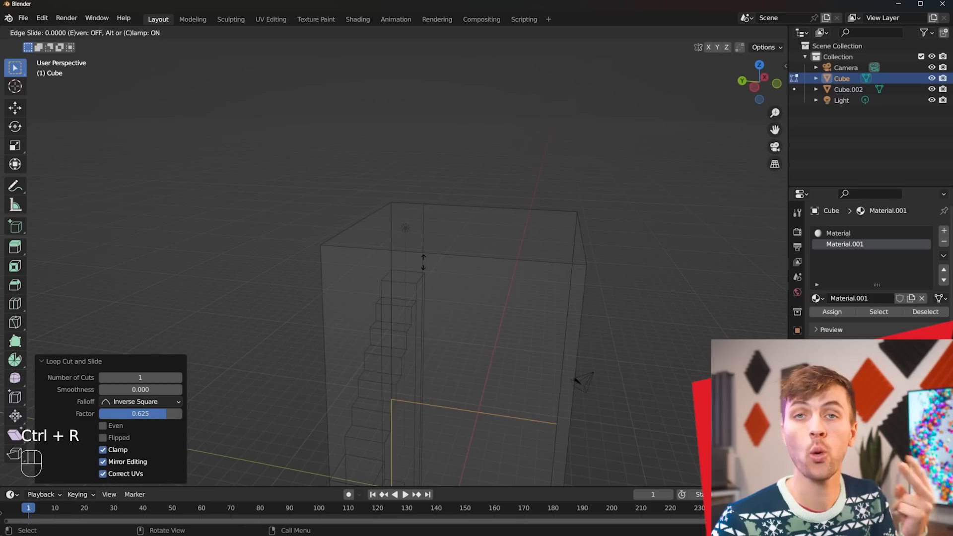
mouse_move(413, 139)
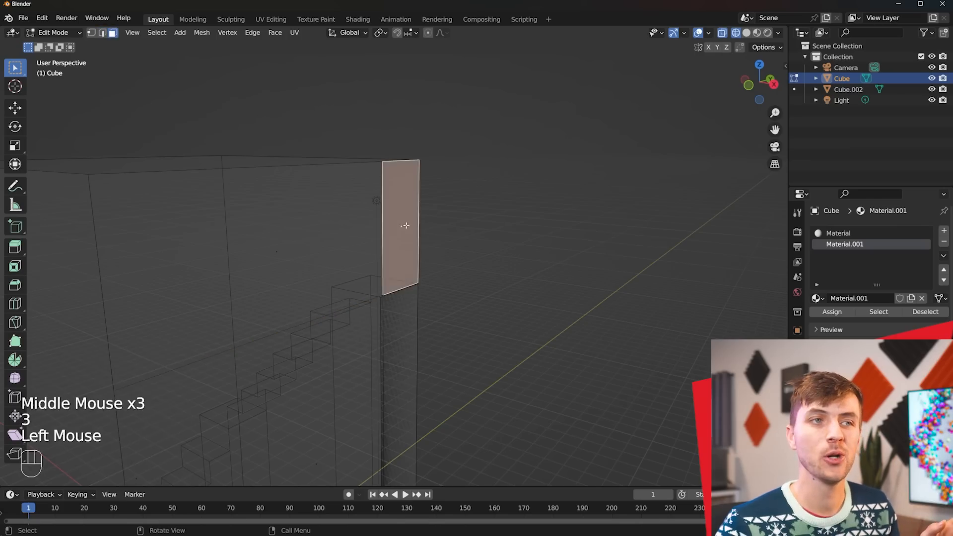
key("E")
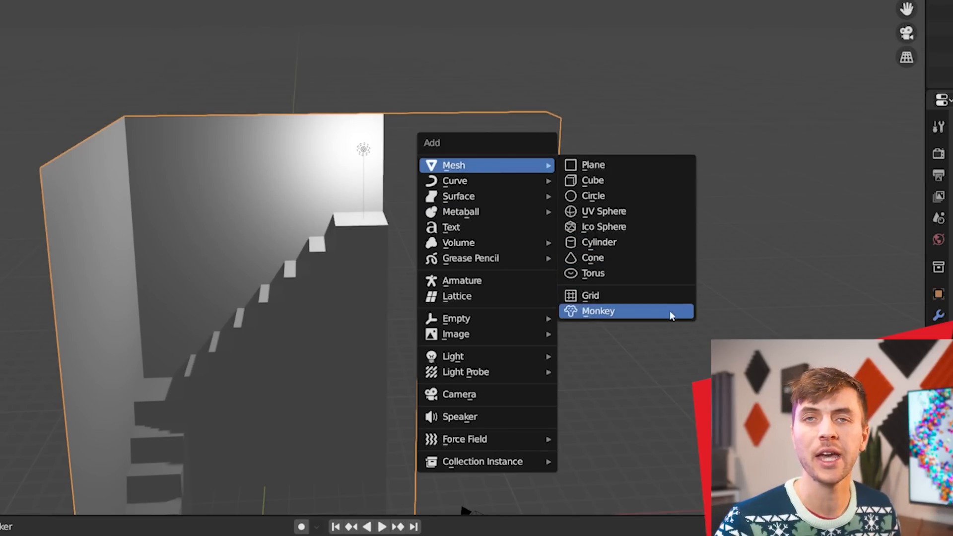
left_click(599, 310)
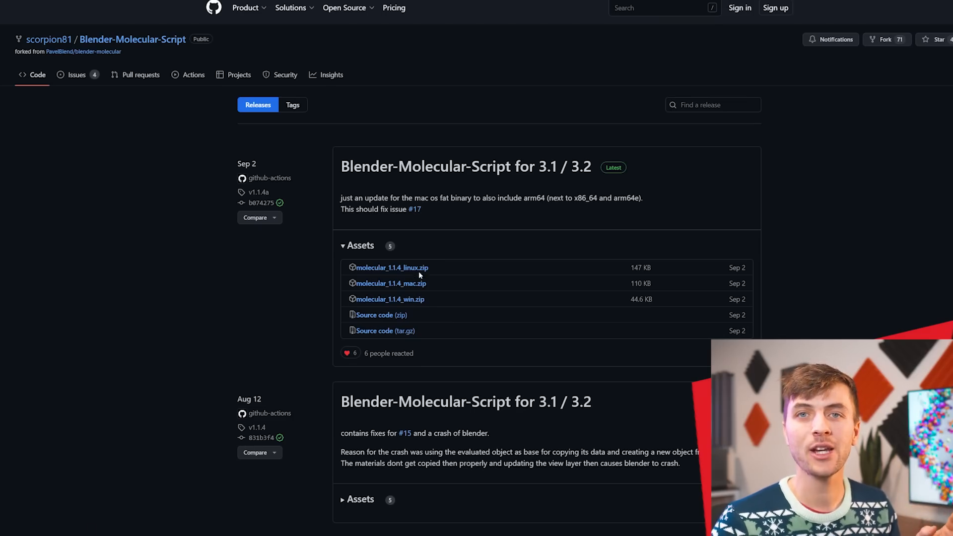
mouse_move(502, 344)
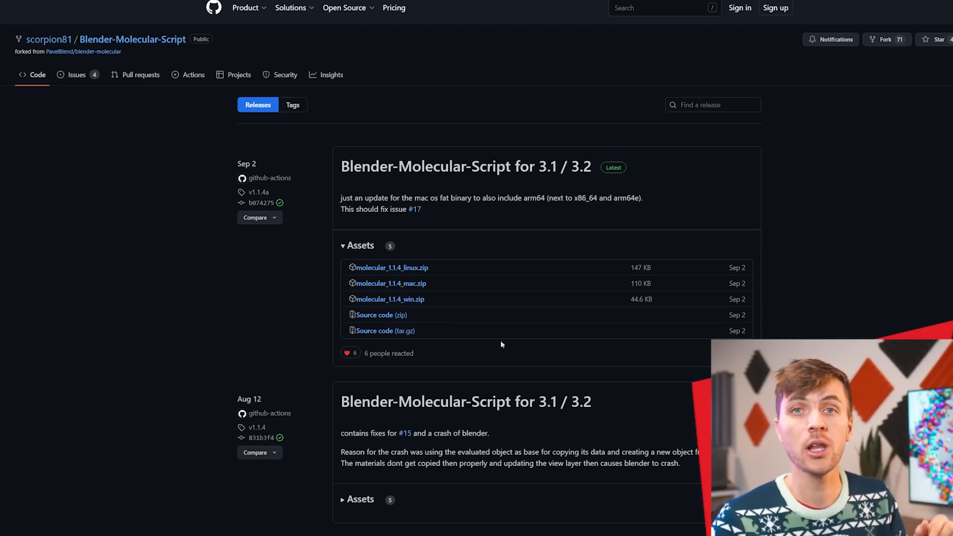
mouse_move(551, 351)
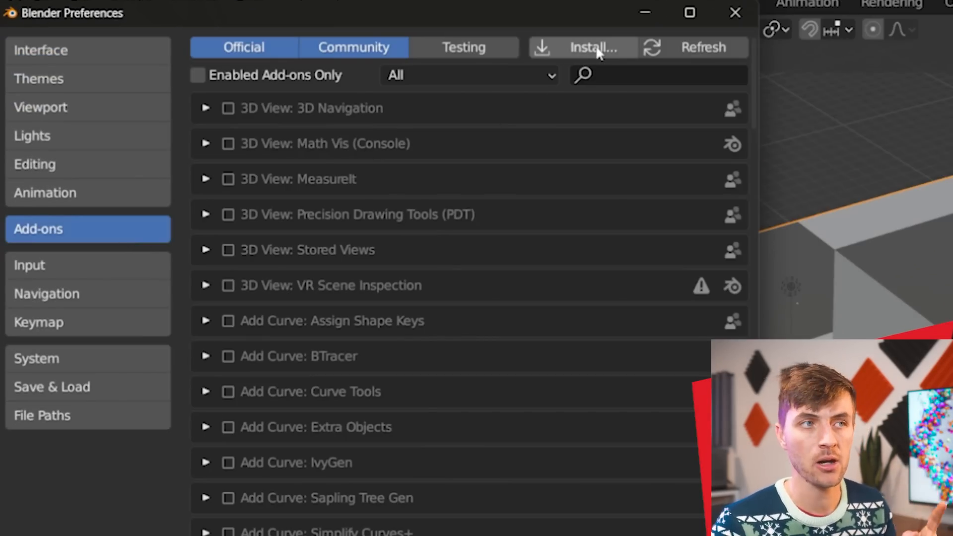
Install the molecular win zip as an add-on and enable Molecular+
left_click(588, 47)
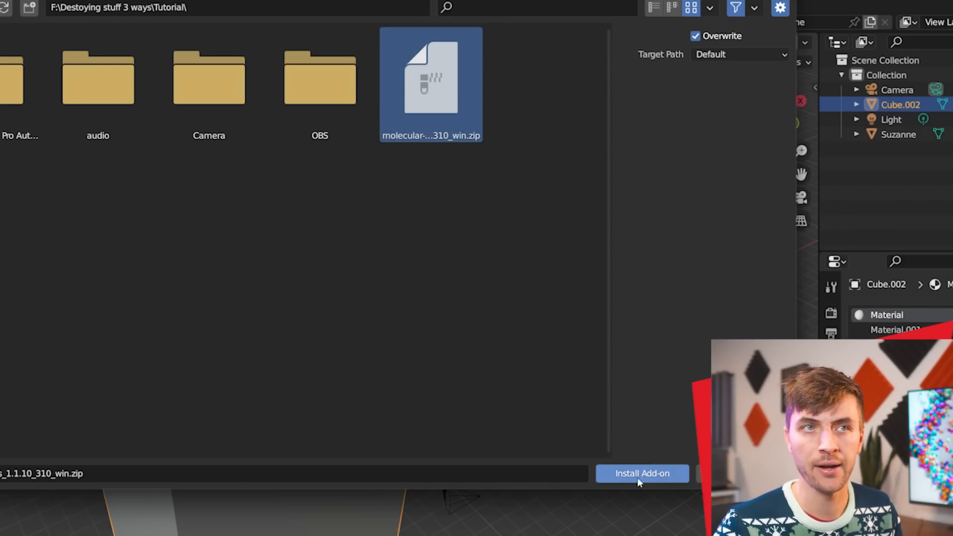
left_click(642, 473)
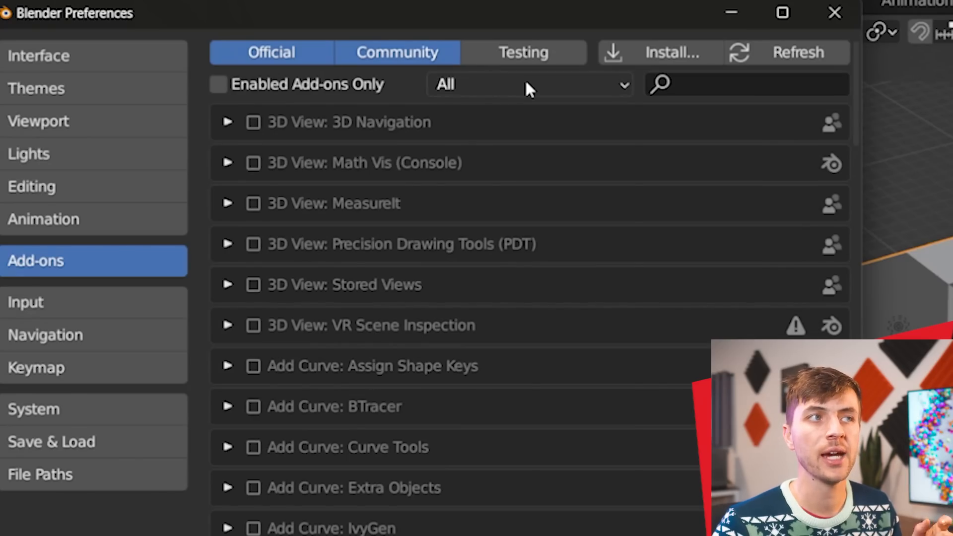
left_click(528, 85)
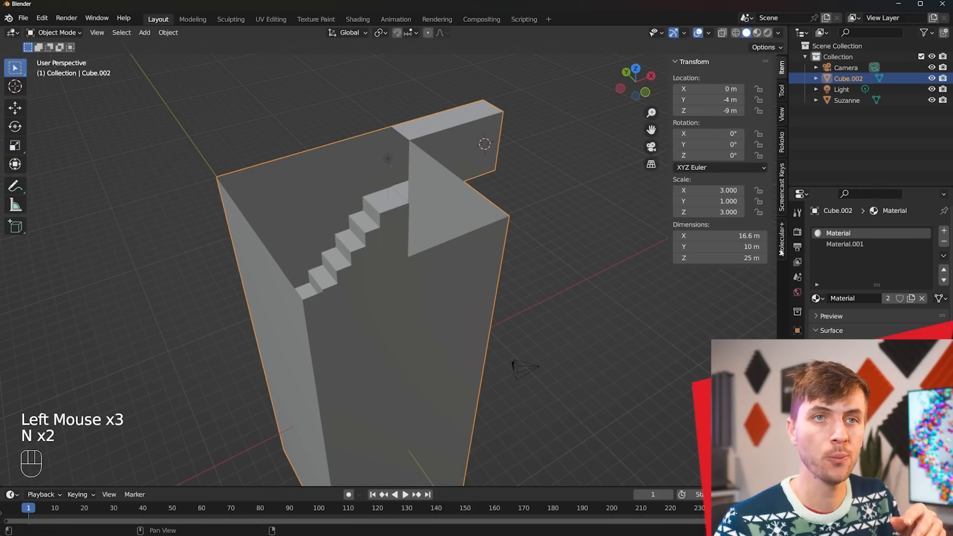
Set Cube.002 as Molecular+ collider and Suzanne as emitter, then add a UV sphere
left_click(783, 235)
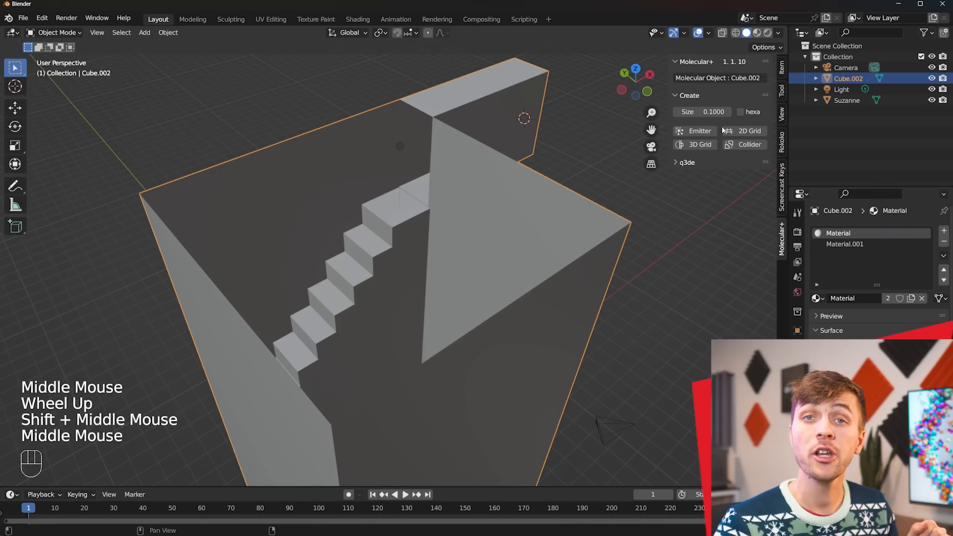
left_click(748, 145)
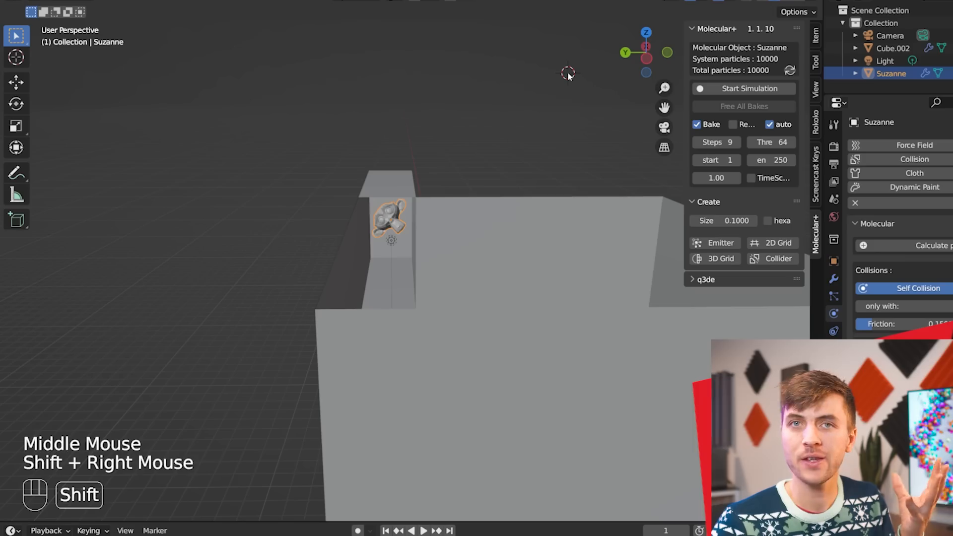
key("shift+a")
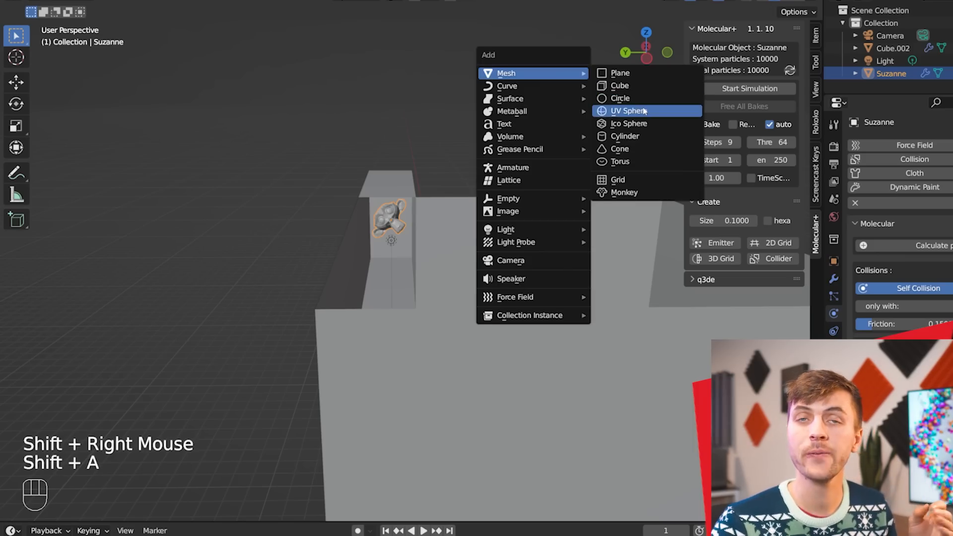
left_click(628, 111)
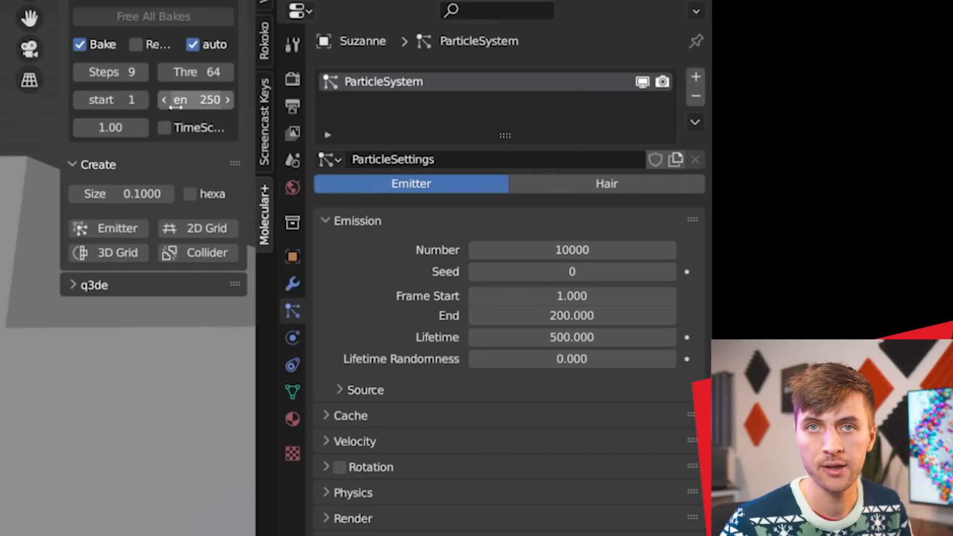
mouse_move(572, 271)
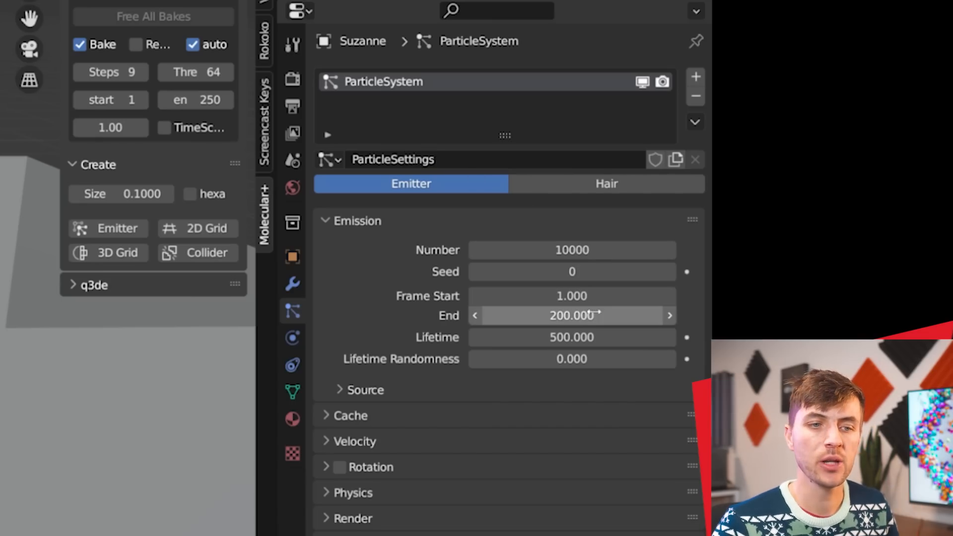
Set emission End and Lifetime to 1000 and render particles as the Sphere object at scale 0.2
double_click(572, 316)
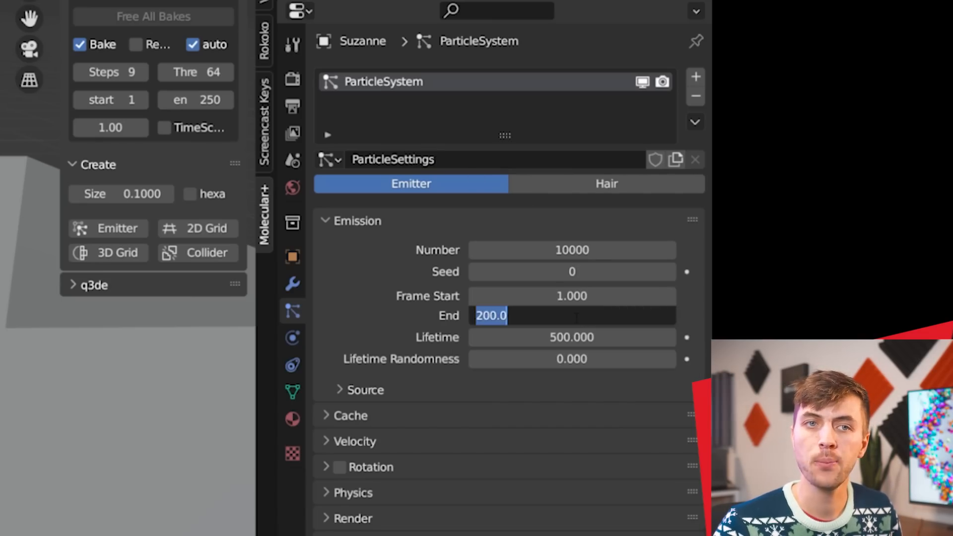
type("1000")
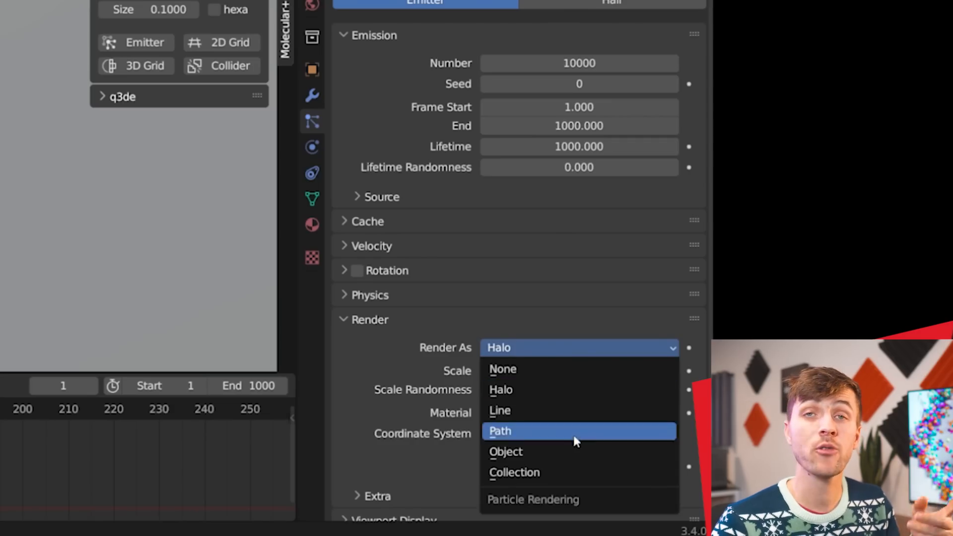
left_click(506, 452)
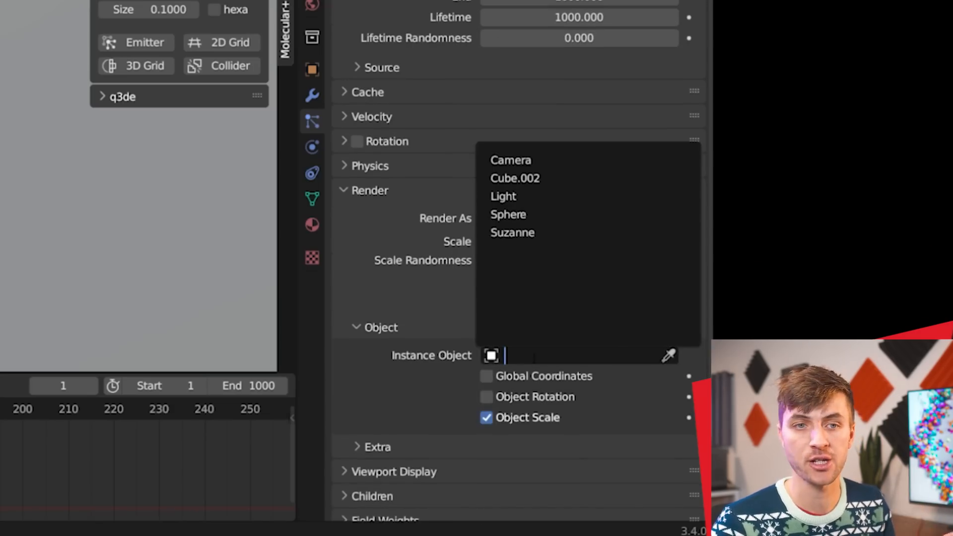
left_click(508, 214)
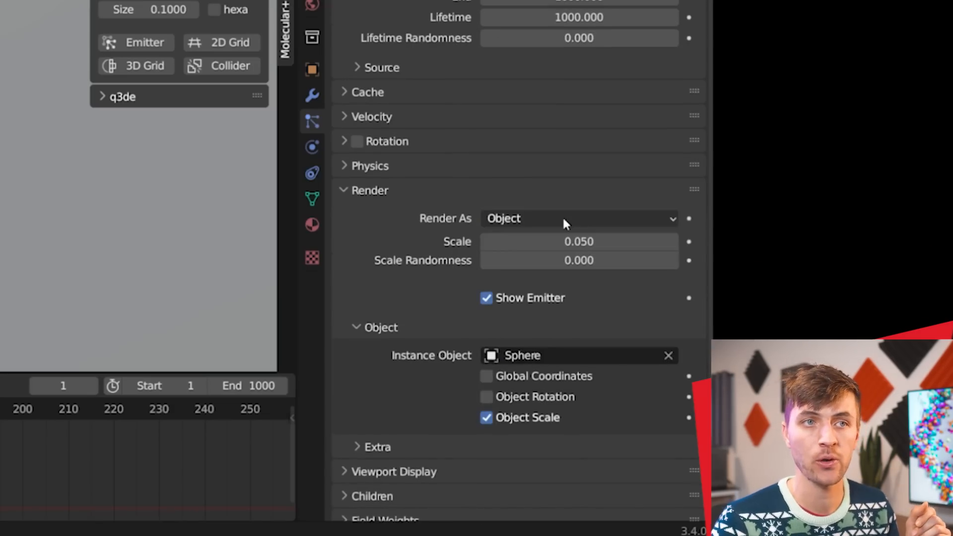
double_click(579, 241)
type("0.200")
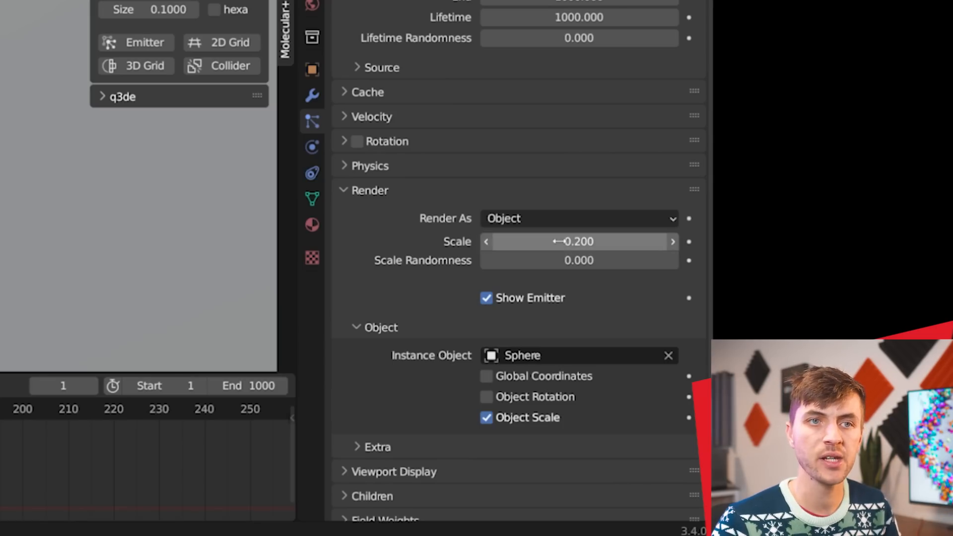
Enable particle Rotation and make it Dynamic
left_click(353, 141)
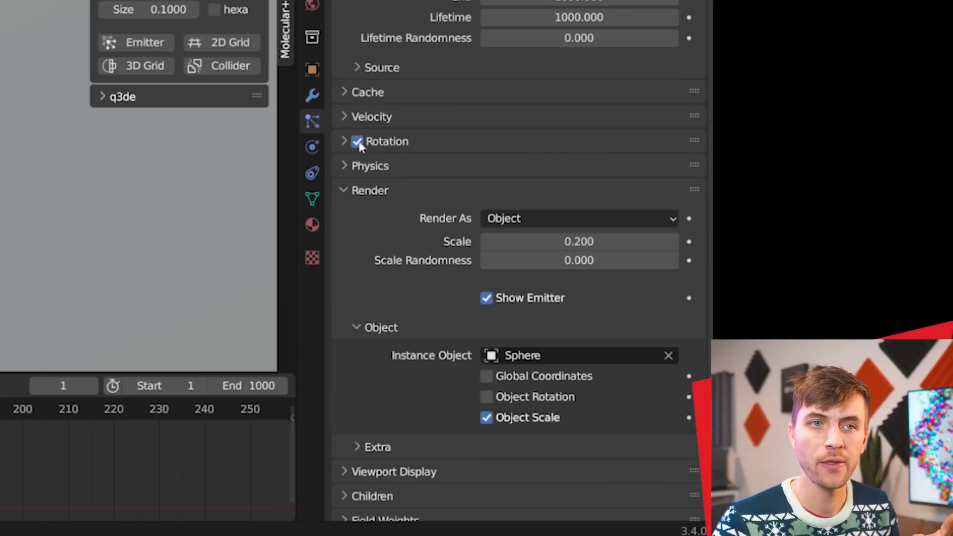
left_click(345, 141)
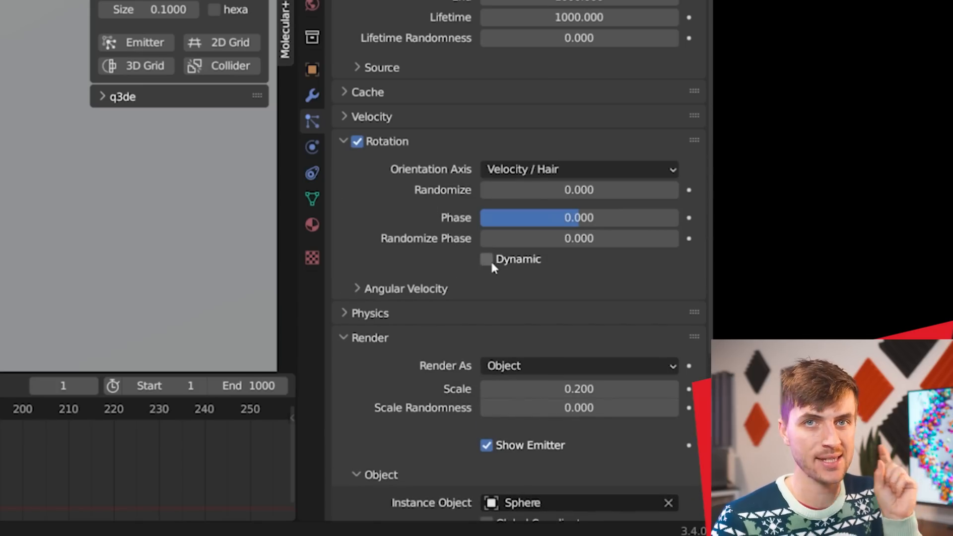
left_click(485, 260)
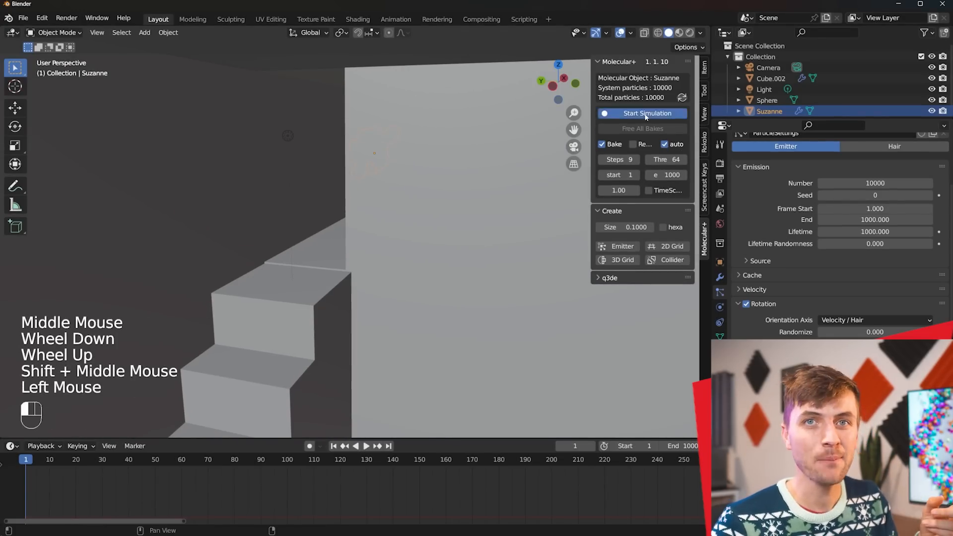
Start the Molecular+ simulation so the spheres bake pouring down the stairs
left_click(642, 113)
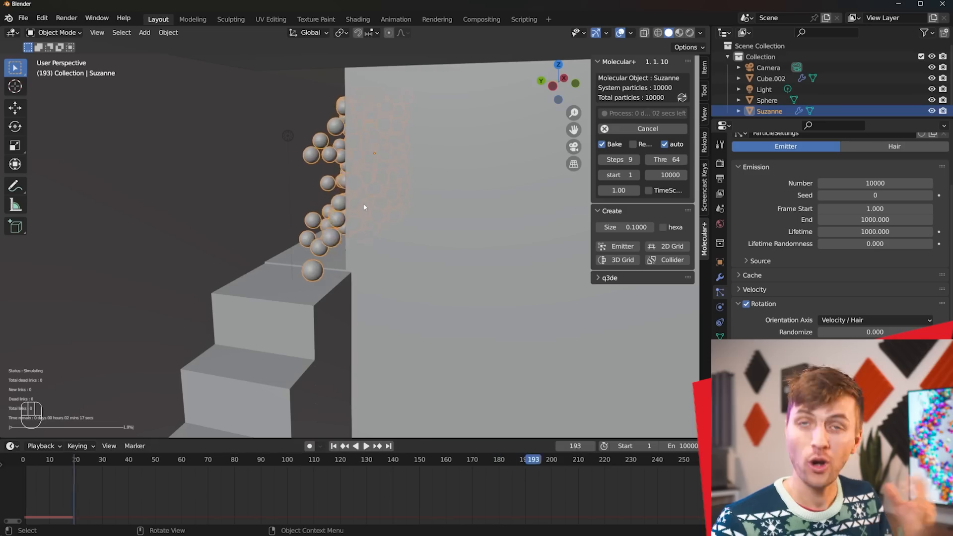
scroll("down", 3)
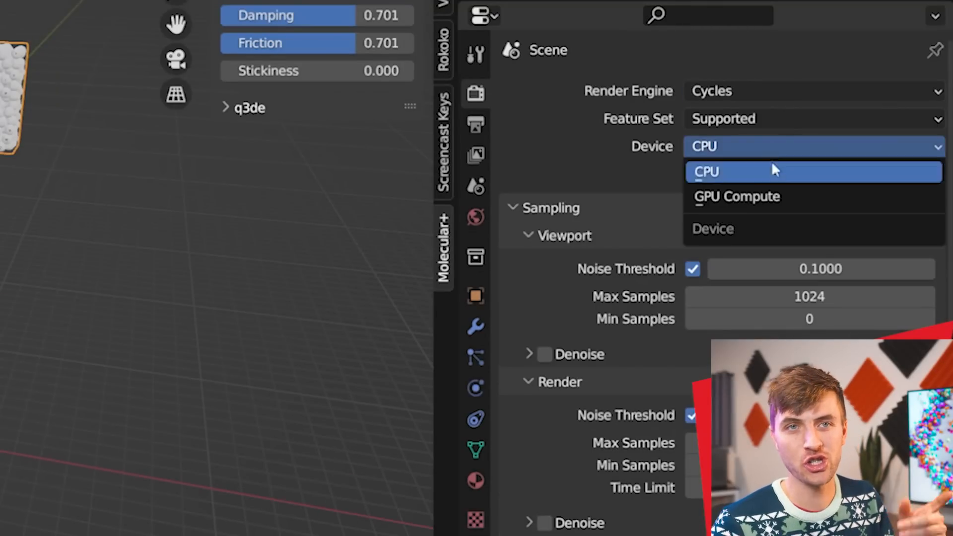
Set the Cycles device to GPU Compute and preview the rendered stairwell
left_click(736, 197)
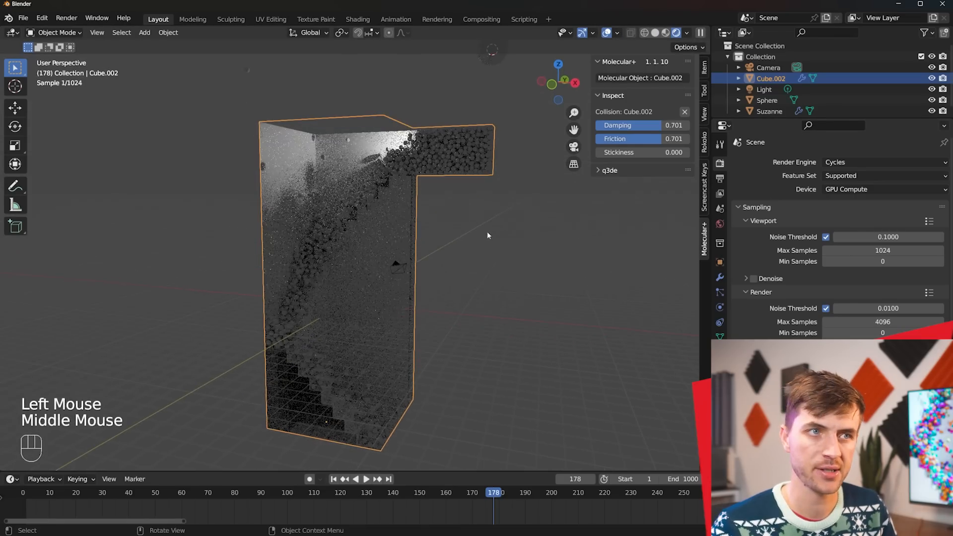
key("Tab")
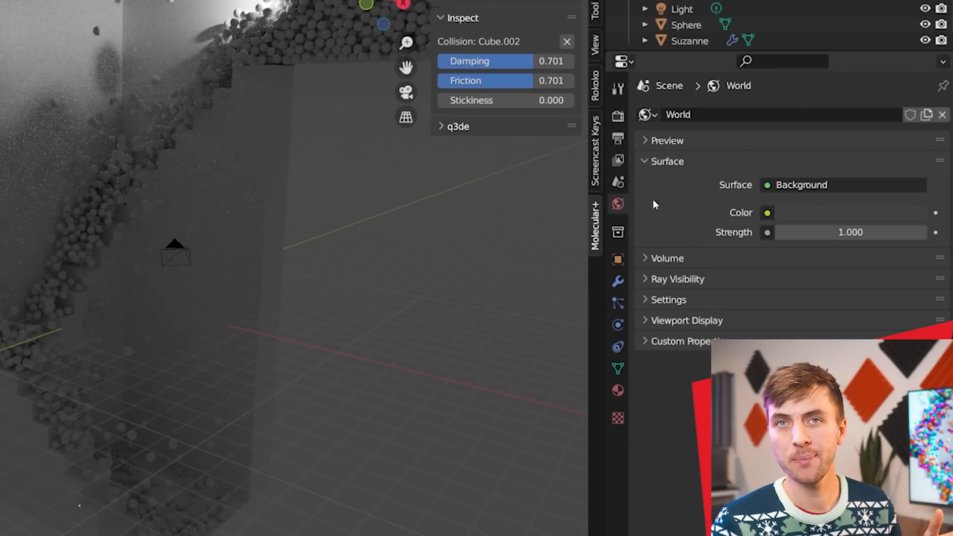
Drive the world colour with an Environment Texture using colorful_studio_4k.hdr
left_click(766, 212)
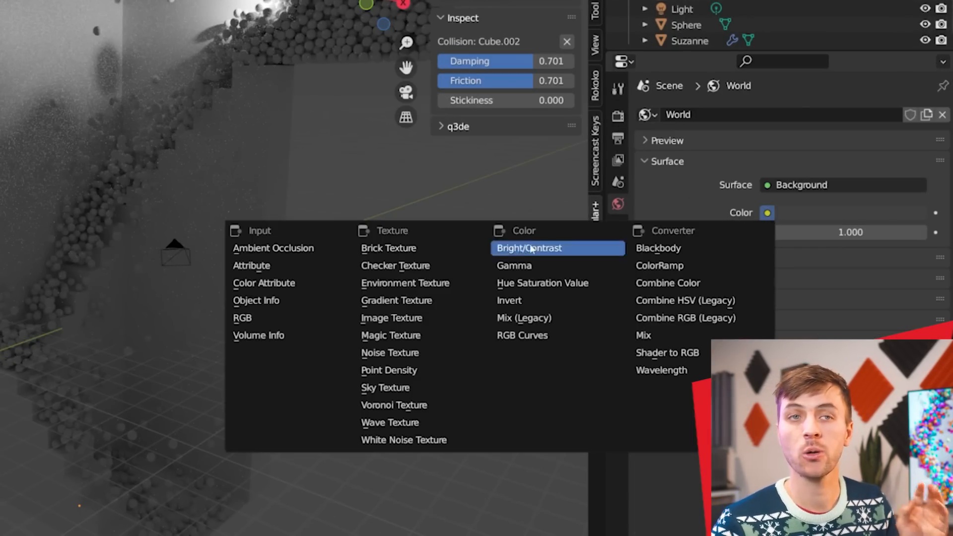
left_click(391, 318)
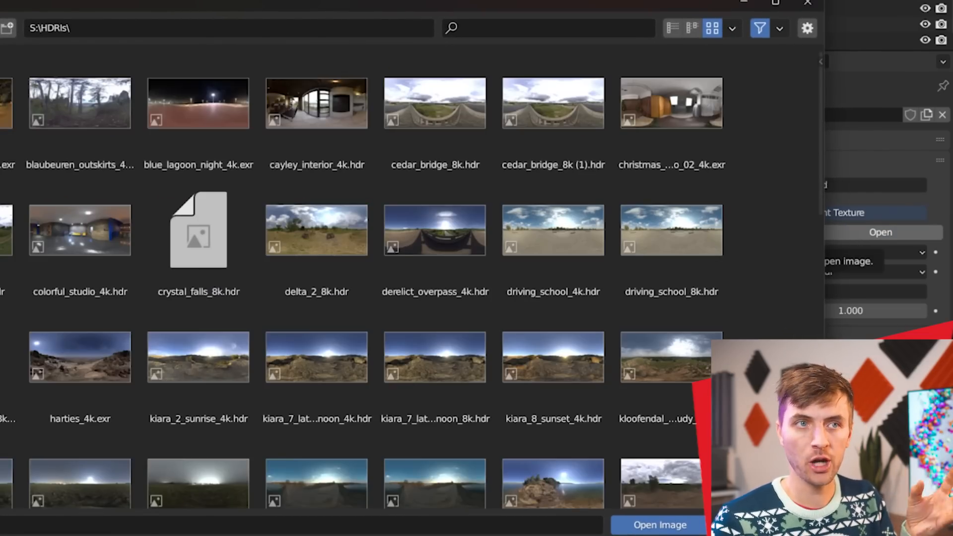
left_click(80, 230)
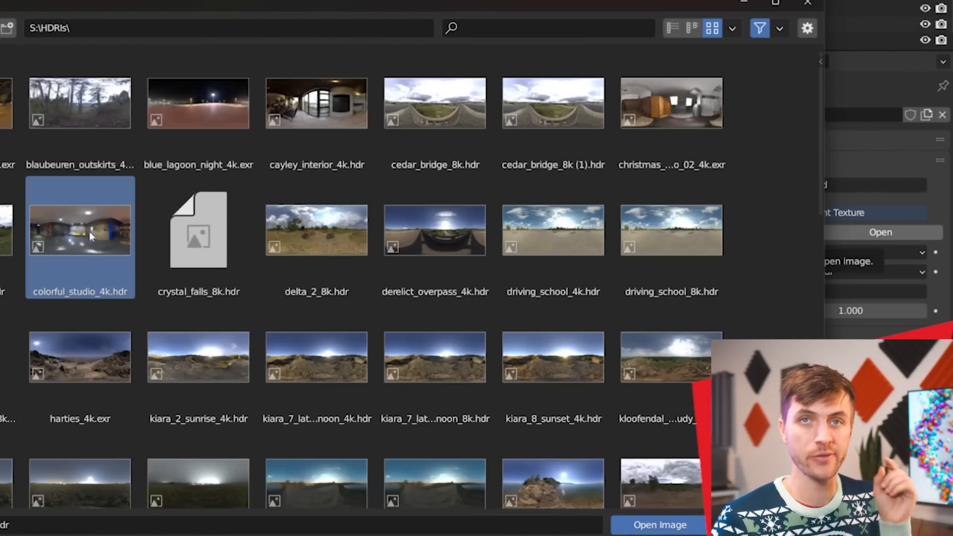
left_click(662, 524)
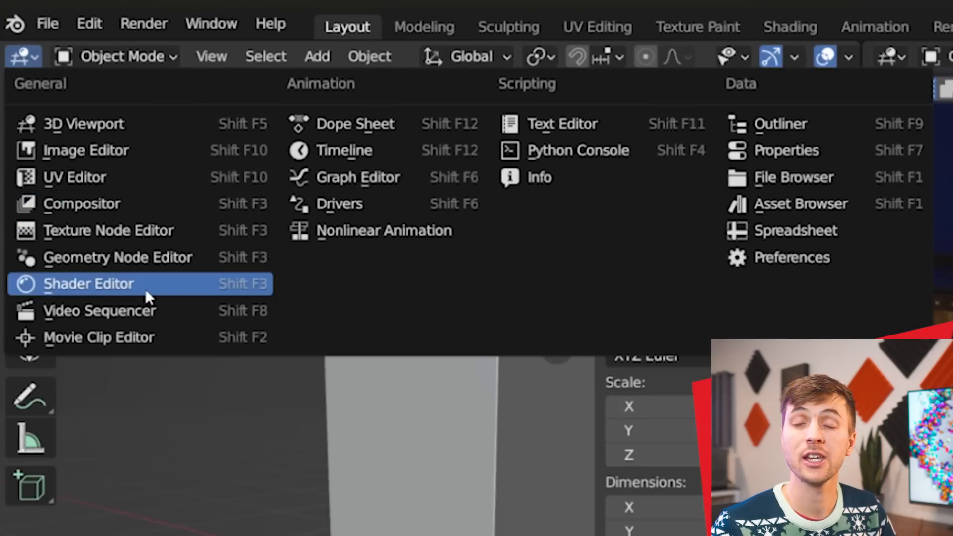
Switch the Shader Editor from Object to World to view the HDRI environment nodes
left_click(88, 284)
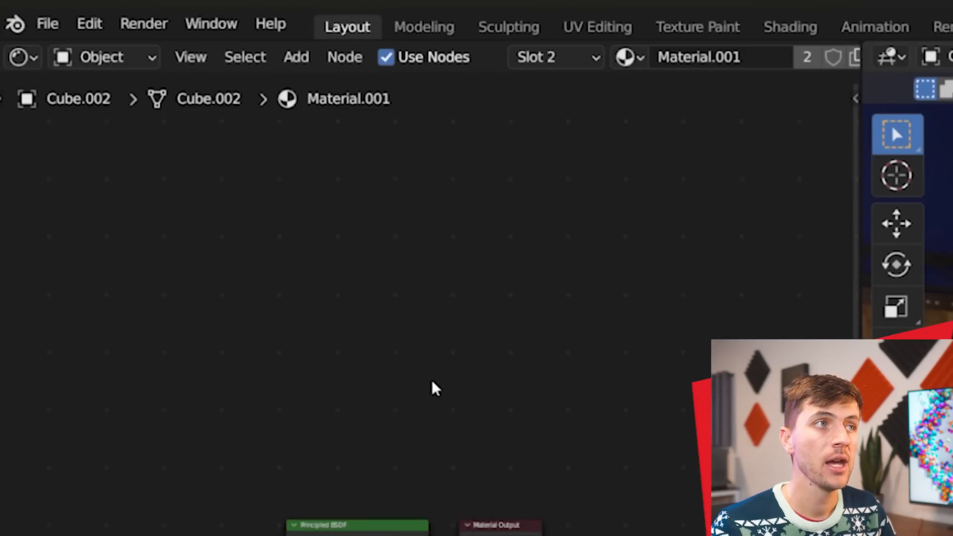
left_click(99, 58)
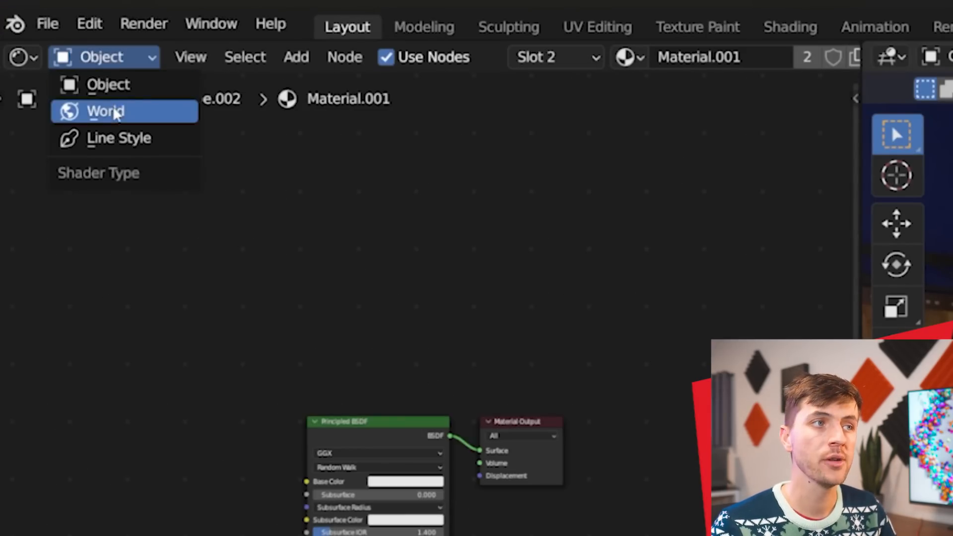
left_click(114, 111)
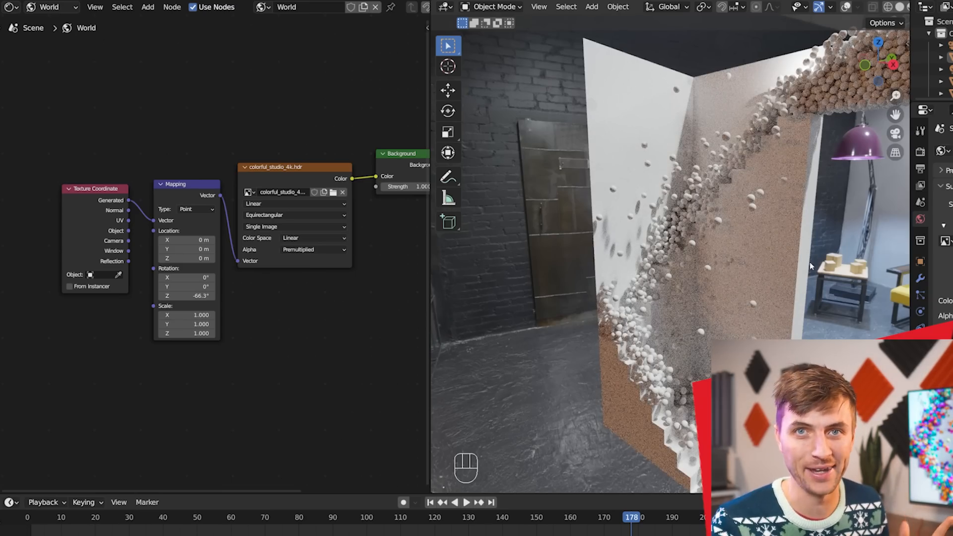
Split the node area and turn the top half into an Image Editor
scroll("down", 3)
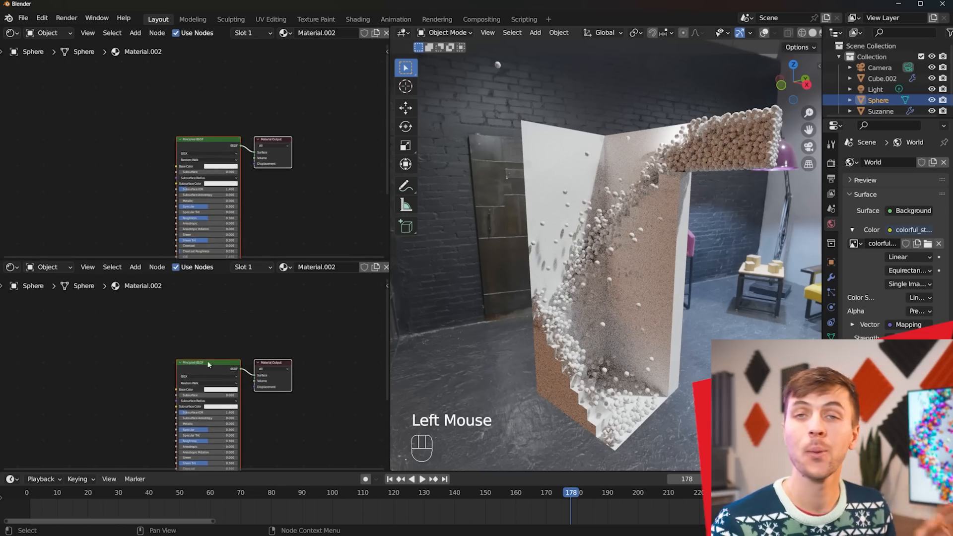
scroll("down", 3)
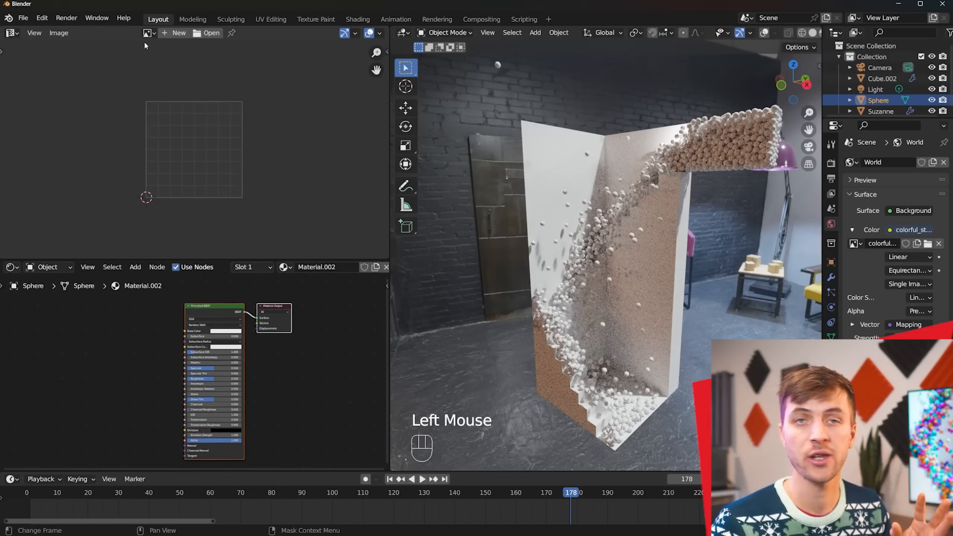
Load colorful-plastic-balls-background-26543948.jpg into the image viewer as reference
left_click(209, 32)
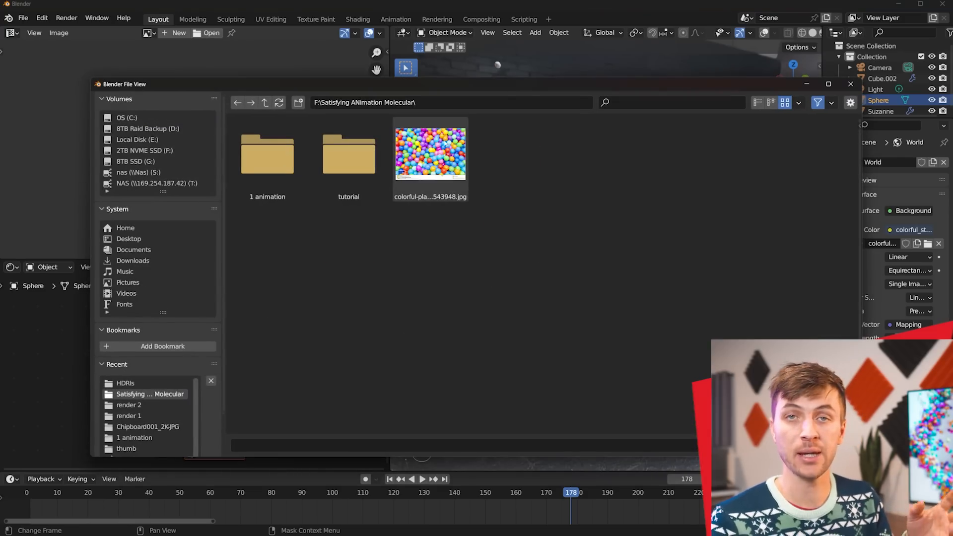
left_click(430, 154)
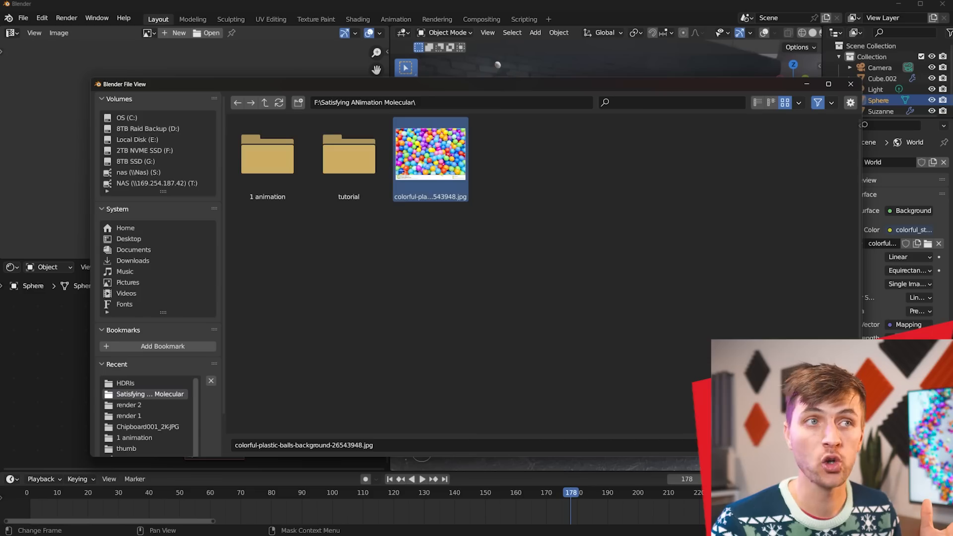
left_click(431, 153)
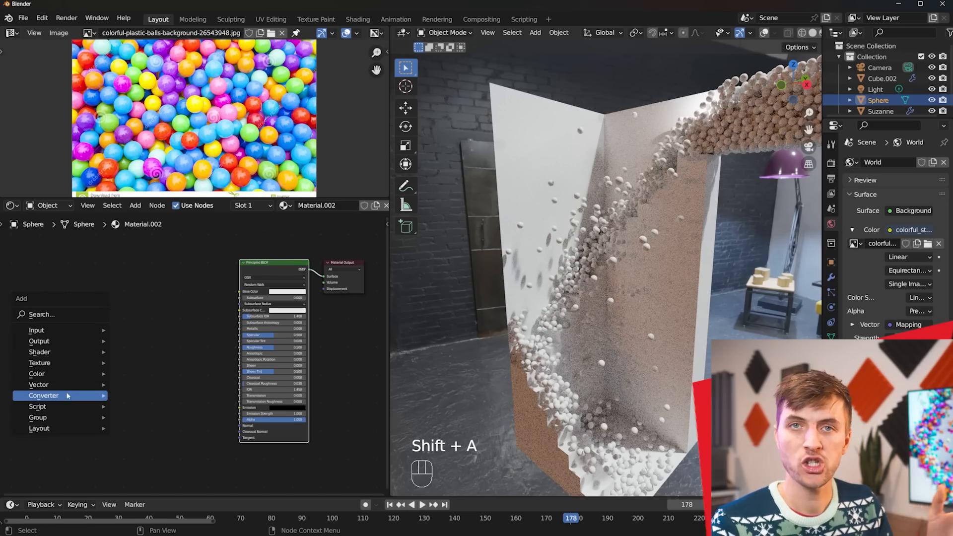
Add a ColorRamp fed by Object Info Random, set to Constant interpolation with multiple colour stops
left_click(43, 395)
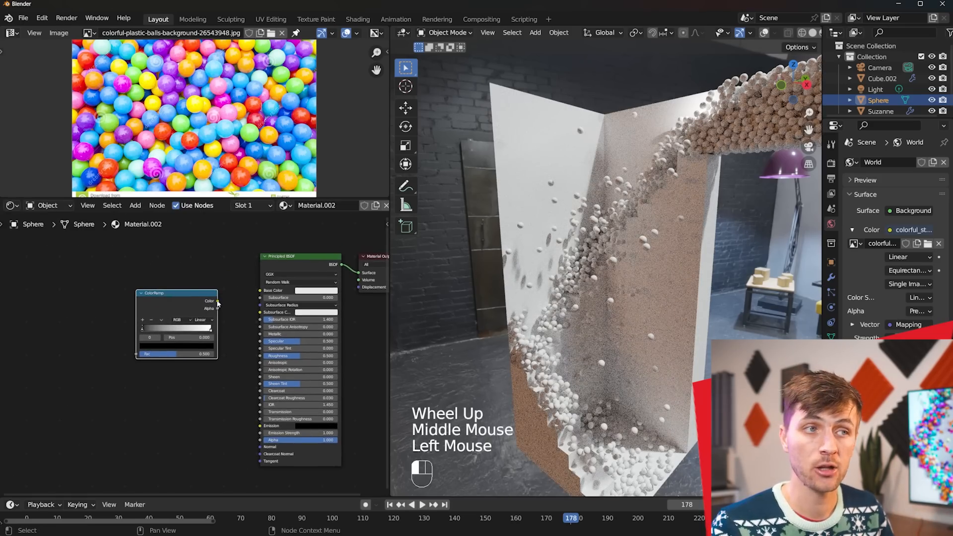
key("shift+a")
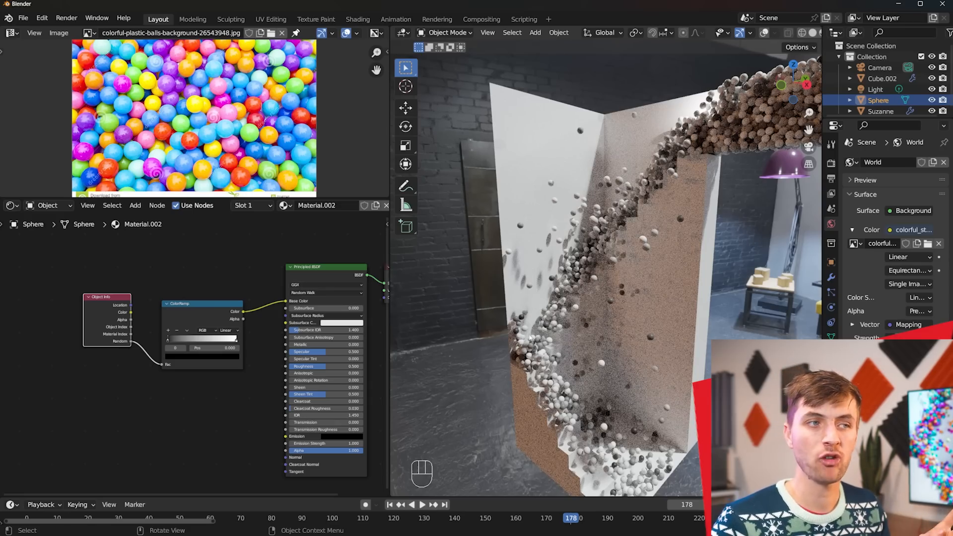
scroll("up", 3)
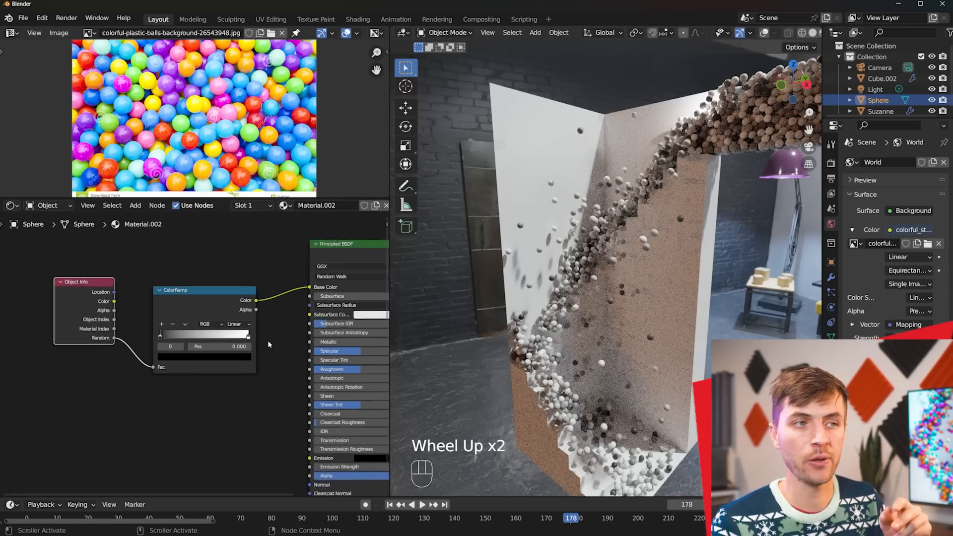
left_click(237, 324)
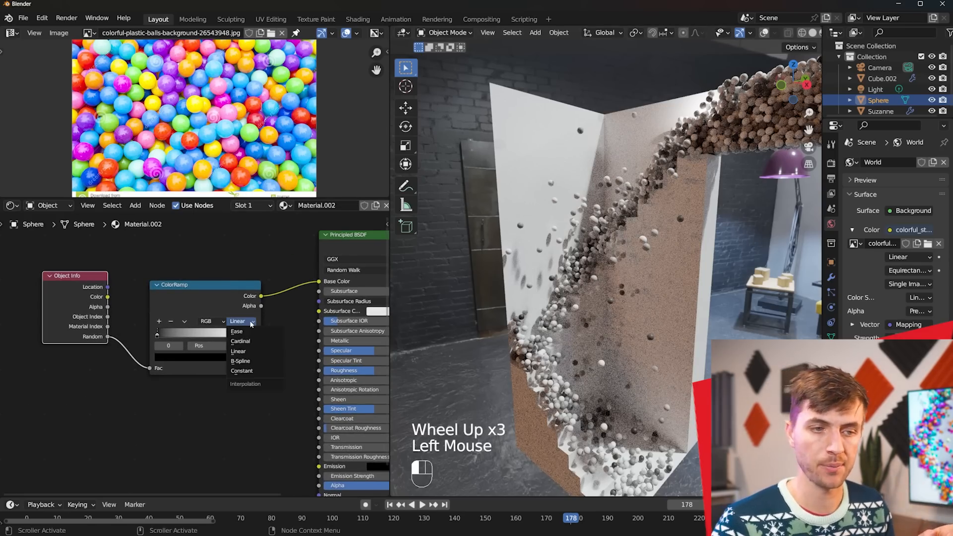
left_click(240, 371)
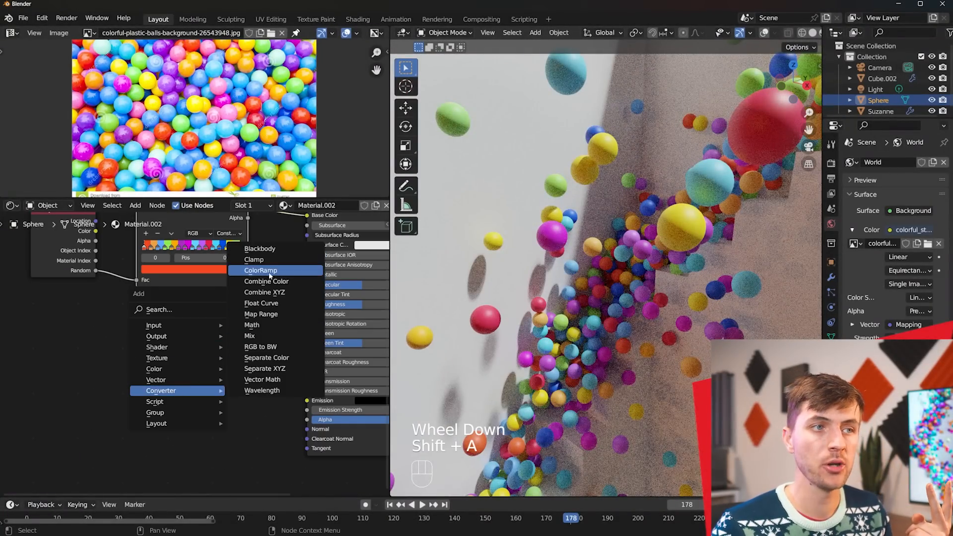
Add a second ColorRamp and wire its Color into another Principled BSDF input
left_click(260, 270)
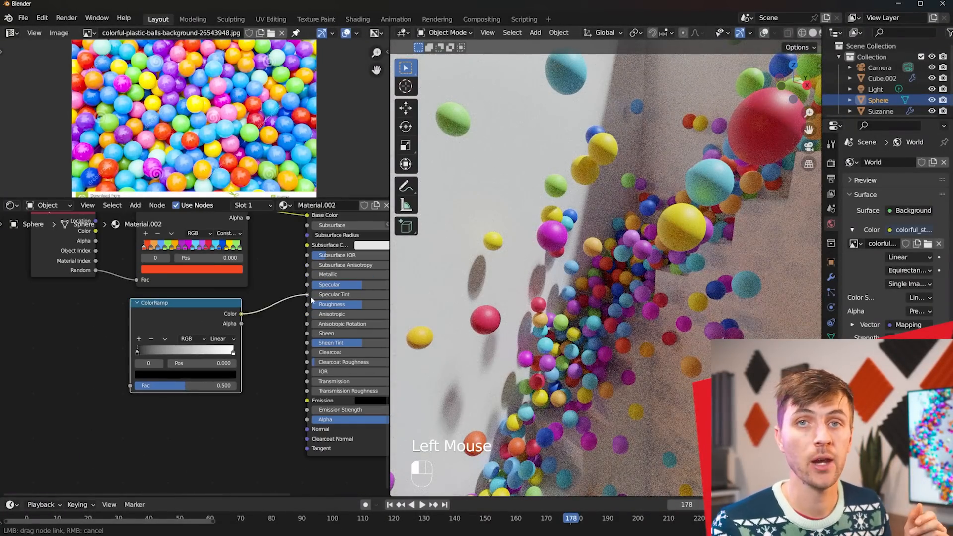
scroll("down", 3)
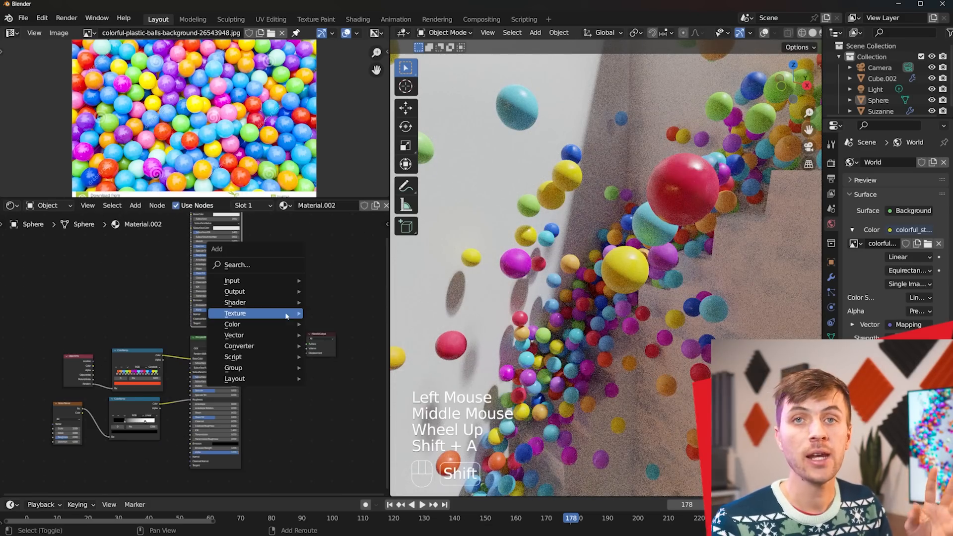
mouse_move(234, 301)
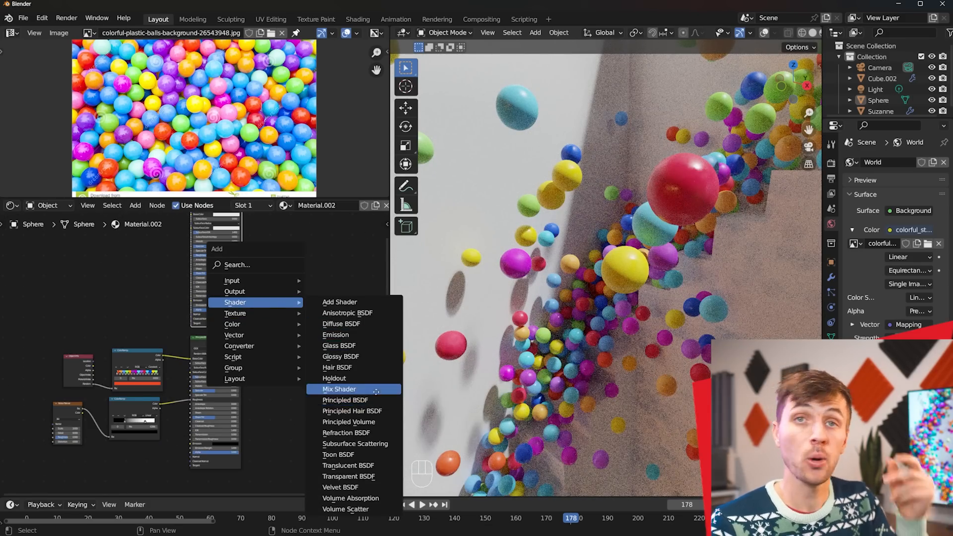
Mix in a transmissive Principled BSDF via a Mix Shader masked by Layer Weight Fresnel at 0.7
left_click(339, 389)
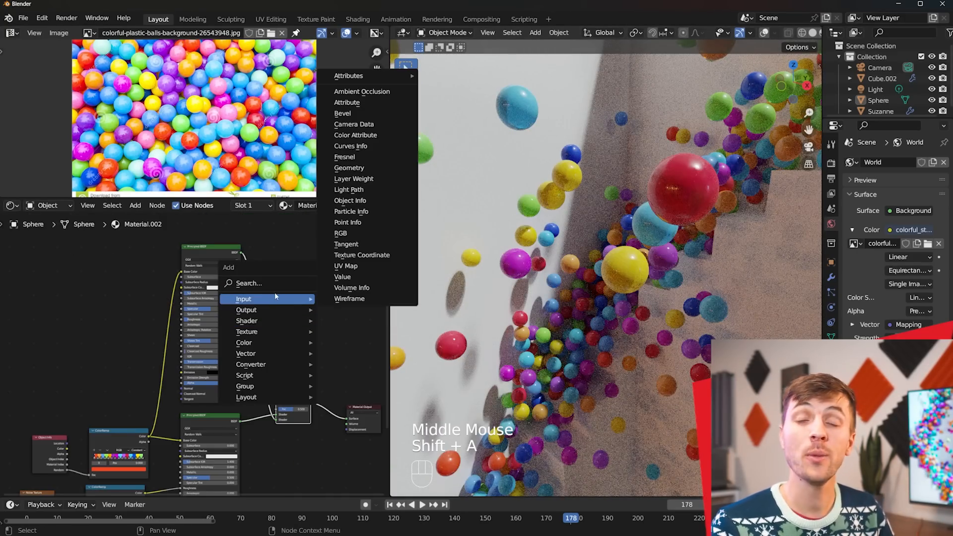
mouse_move(383, 179)
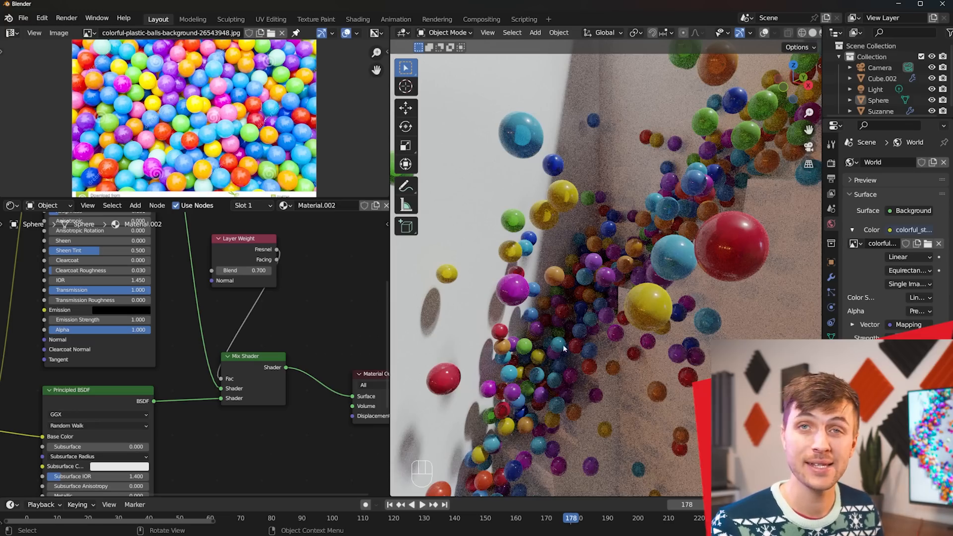
scroll("down", 3)
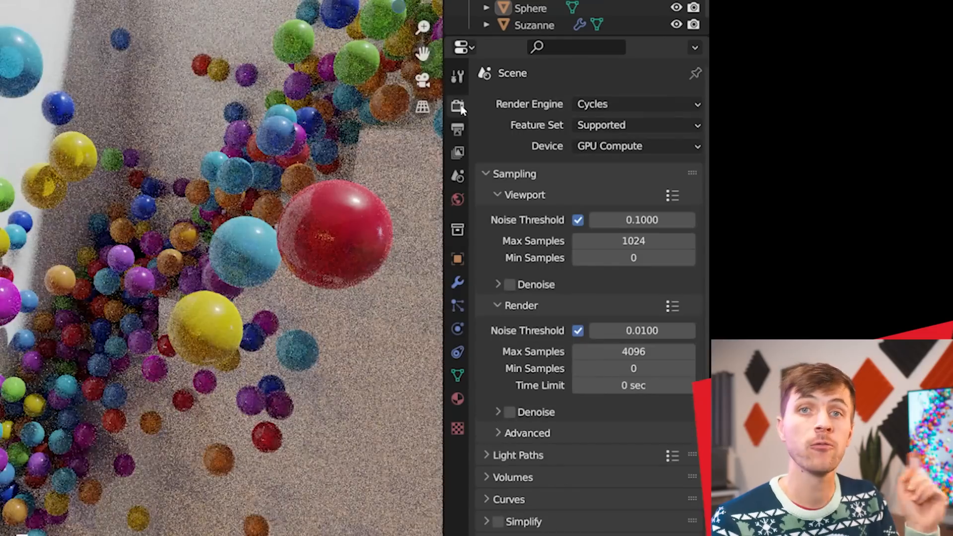
Set the colour management look to Medium High Contrast with exposure about 1.13
scroll("down", 3)
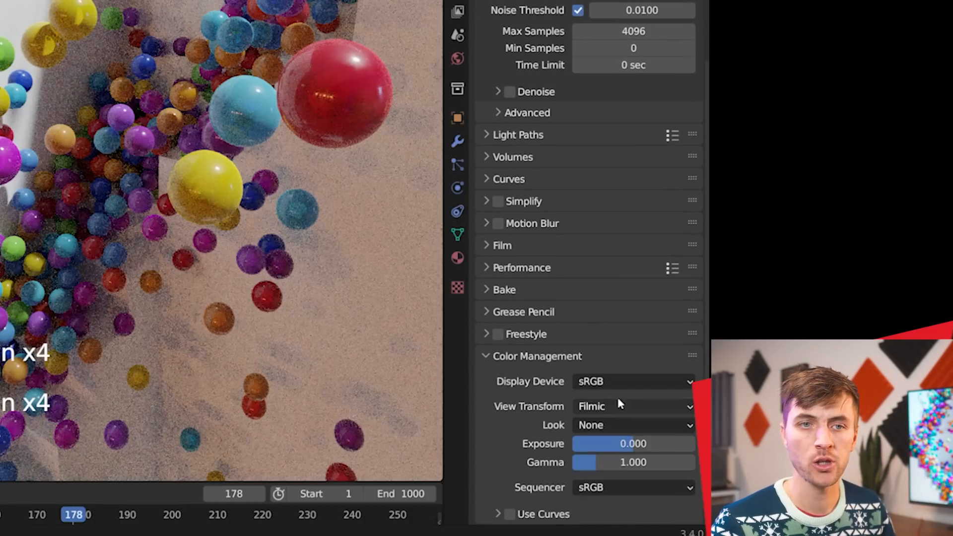
left_click(633, 425)
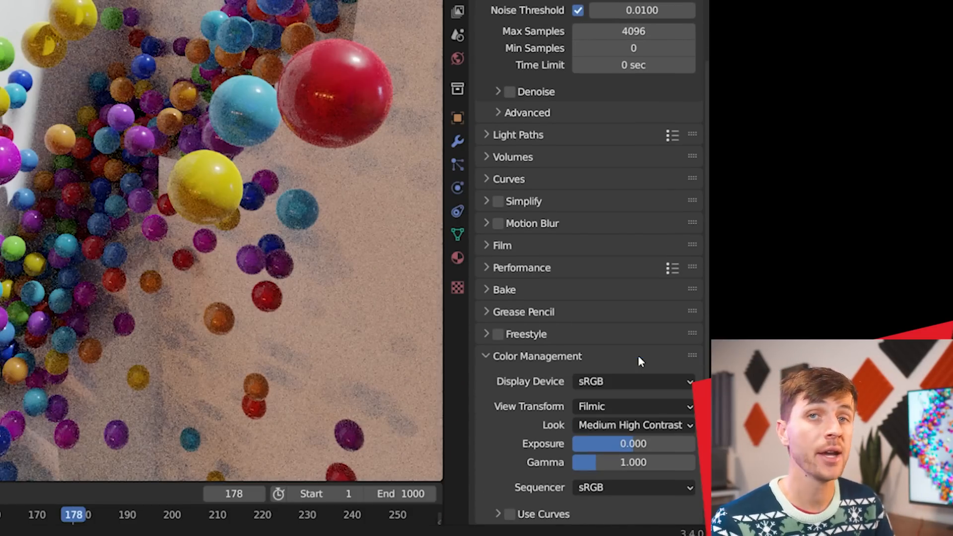
left_click_drag(608, 443, 650, 444)
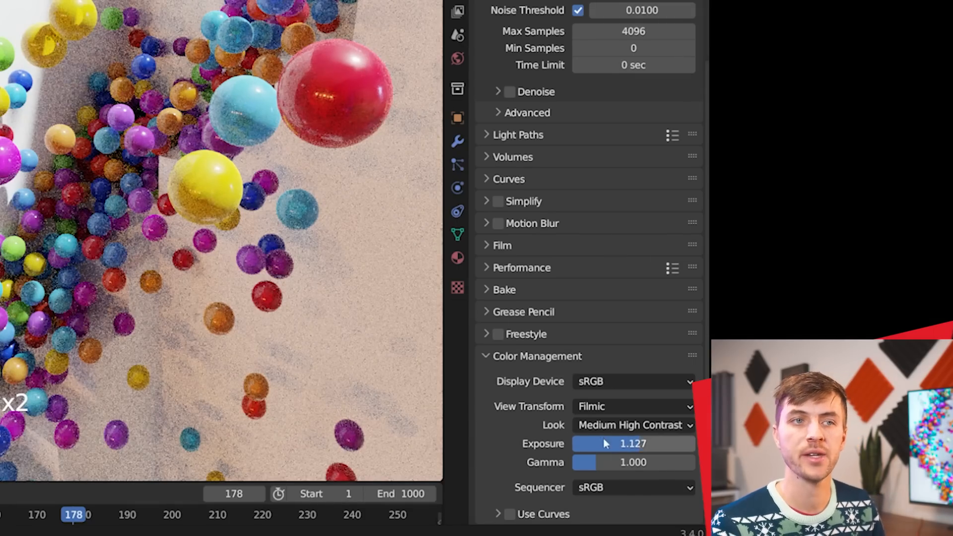
scroll("down", 3)
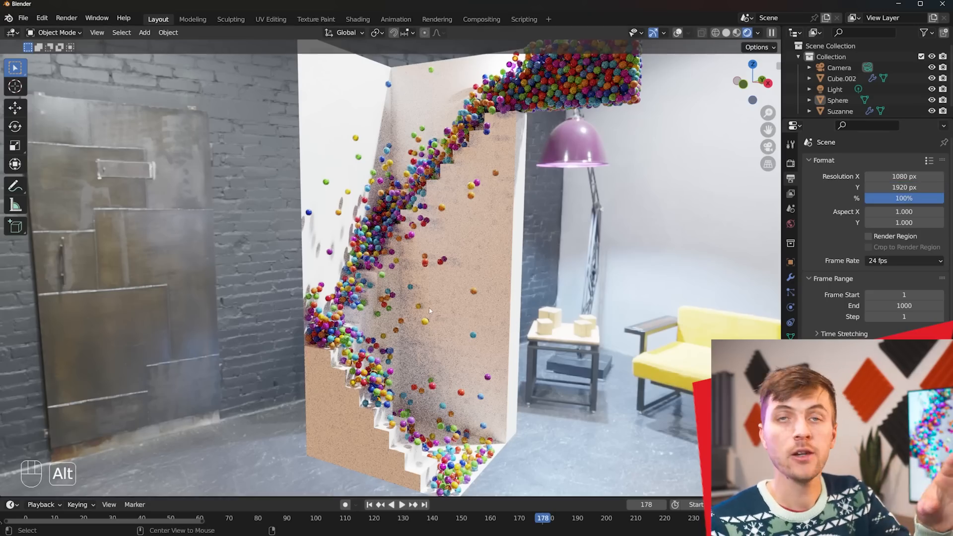
Make the view the active camera and enable Depth of Field at F-Stop 2.8 for the 1080×1920 vertical frame
key("Ctrl+Alt+KP_0")
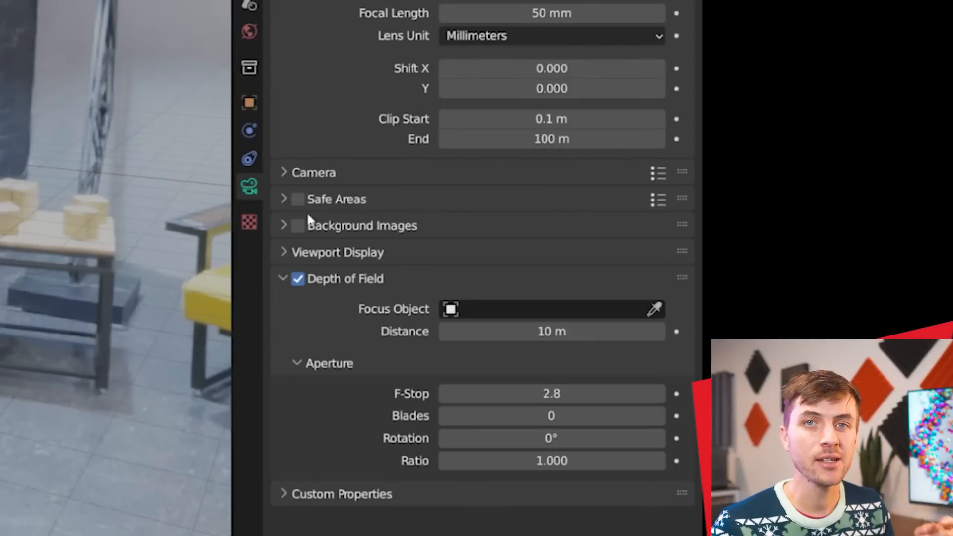
left_click(284, 252)
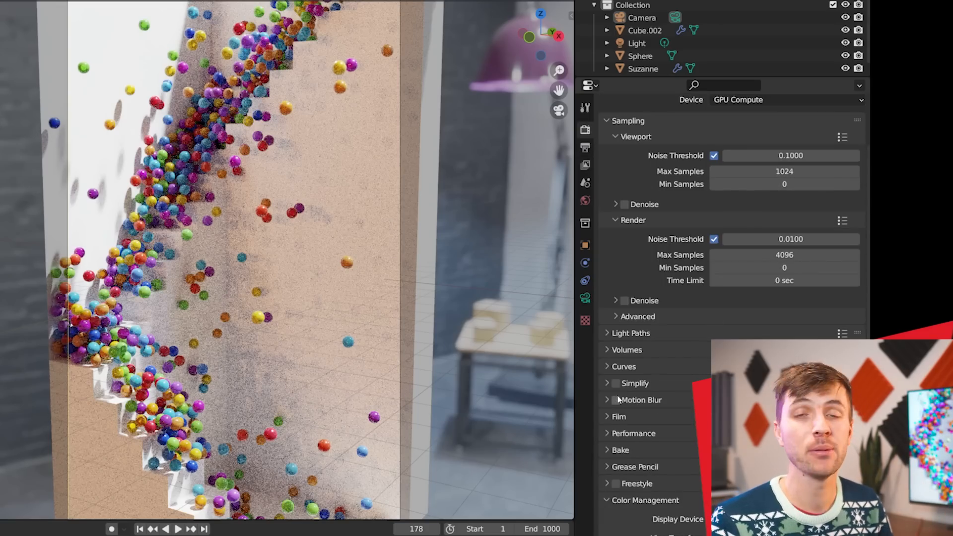
Tick Denoise under Viewport sampling and play back the falling-spheres simulation
left_click(616, 400)
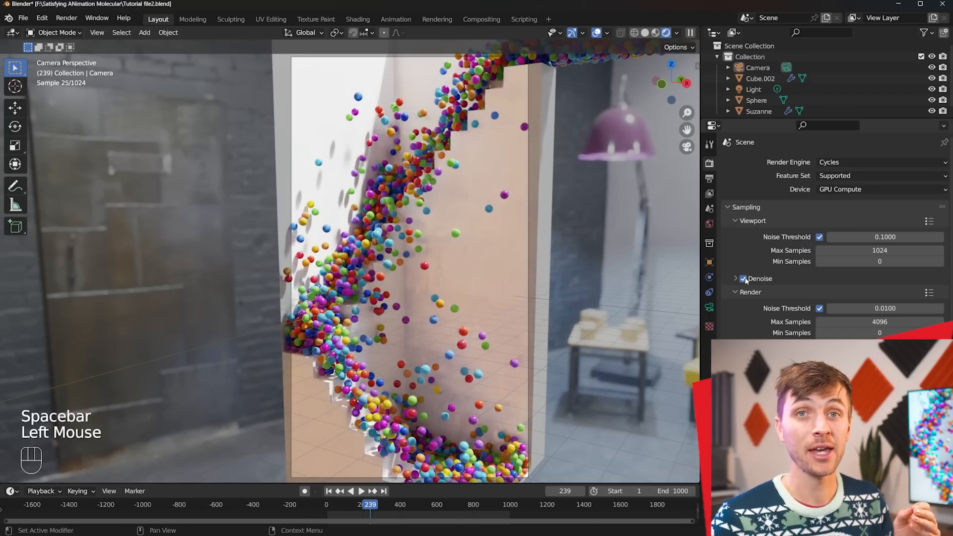
key("Space")
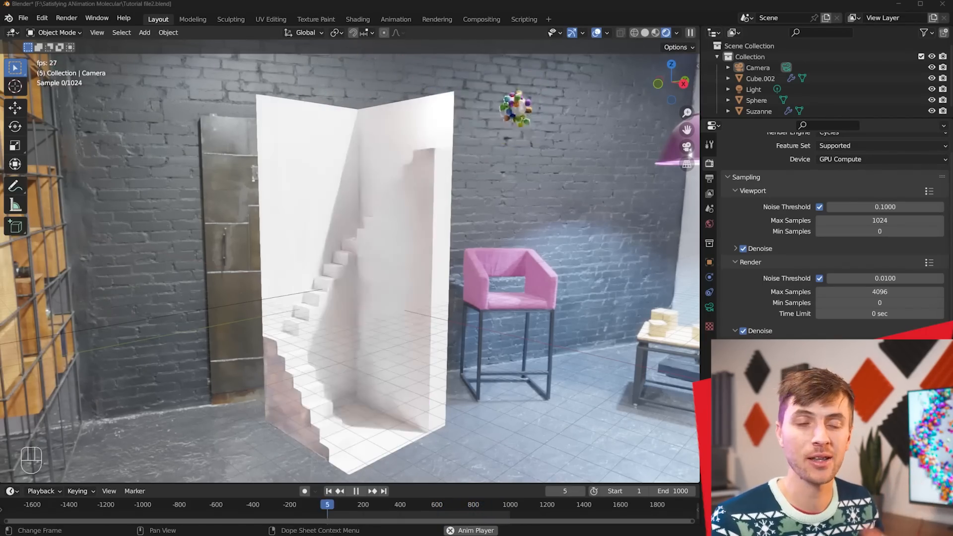
Restart playback from frame 1 so the spheres cascade down the stairs again
left_click(357, 490)
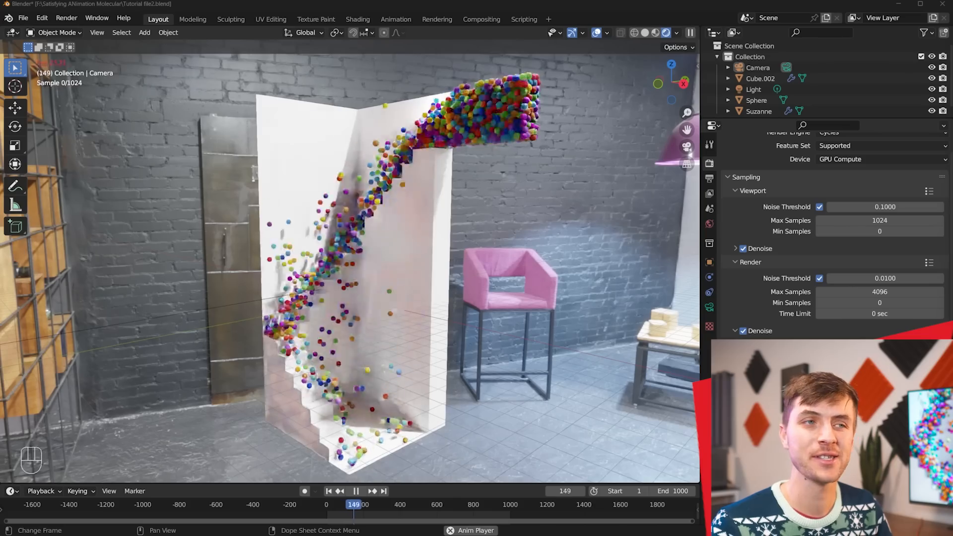